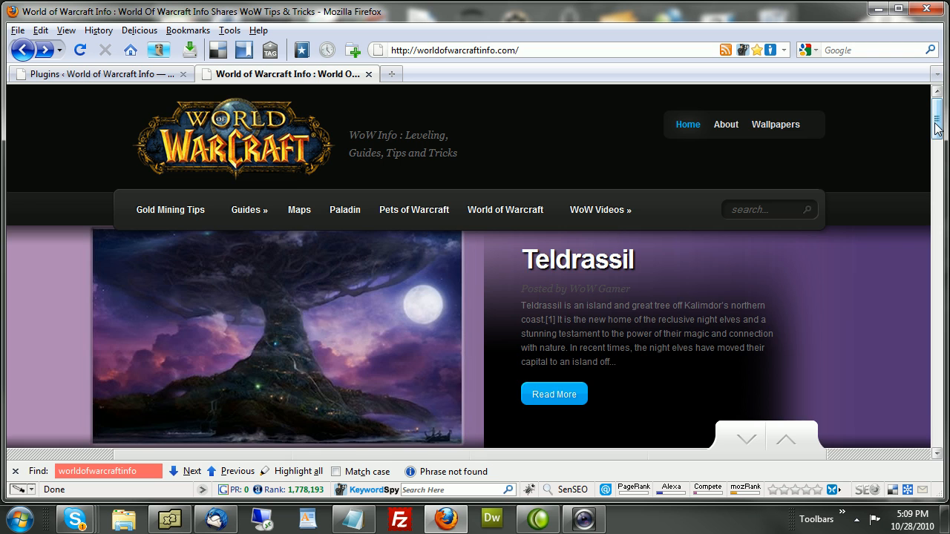
Go to the admin Plugins page and find the active WP-DBManager plugin.
{"action": "scroll", "scroll_direction": "down", "scroll_amount": 3}
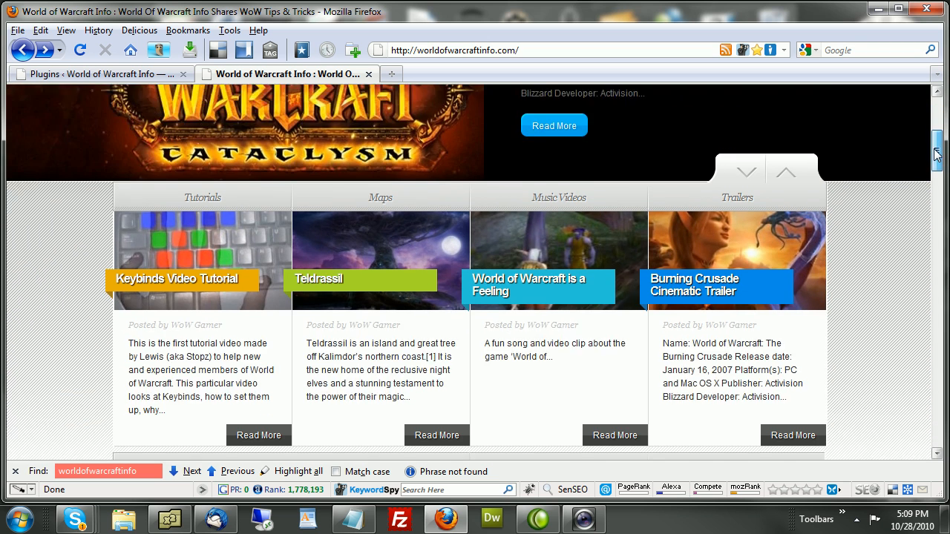
{"action": "scroll", "scroll_direction": "down", "scroll_amount": 3}
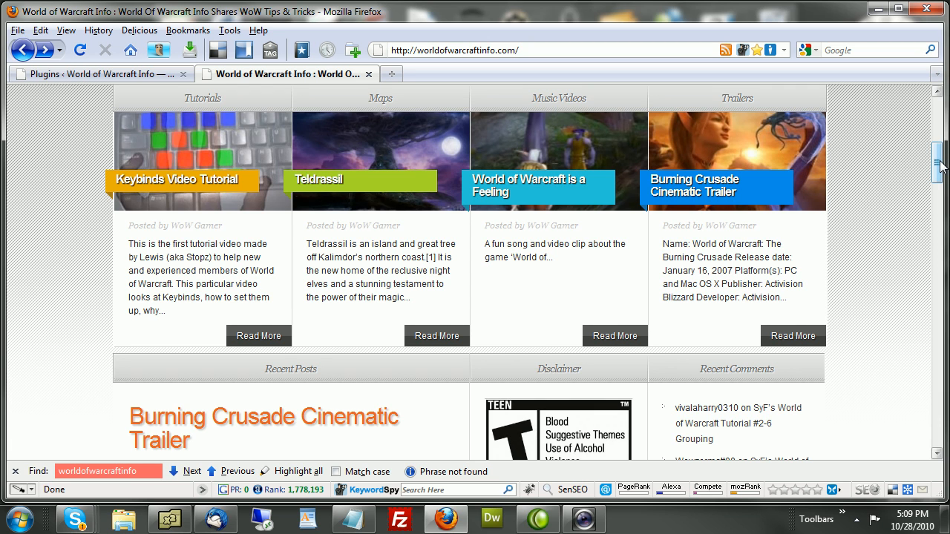
{"action": "scroll", "scroll_direction": "down", "scroll_amount": 3}
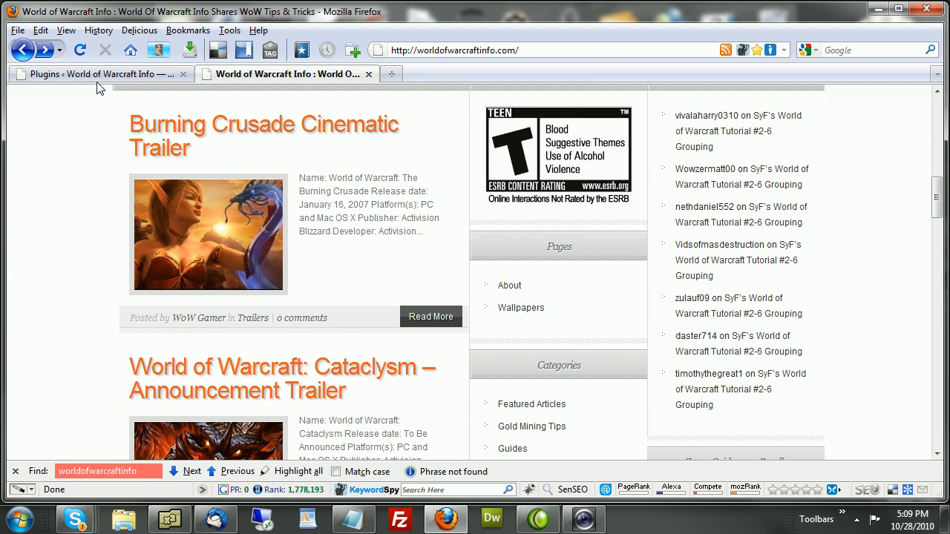
{"action": "left_click", "coordinate": [100, 73]}
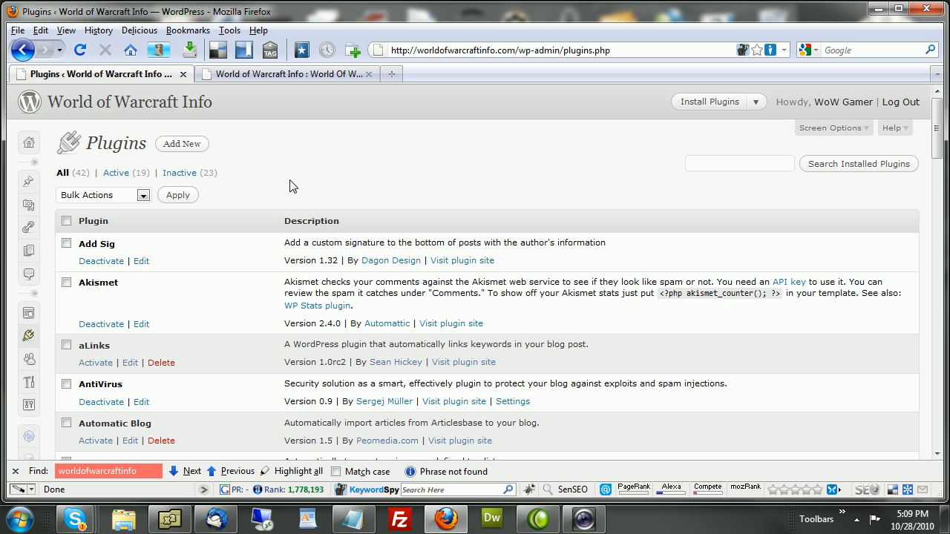
{"action": "mouse_move", "coordinate": [288, 193]}
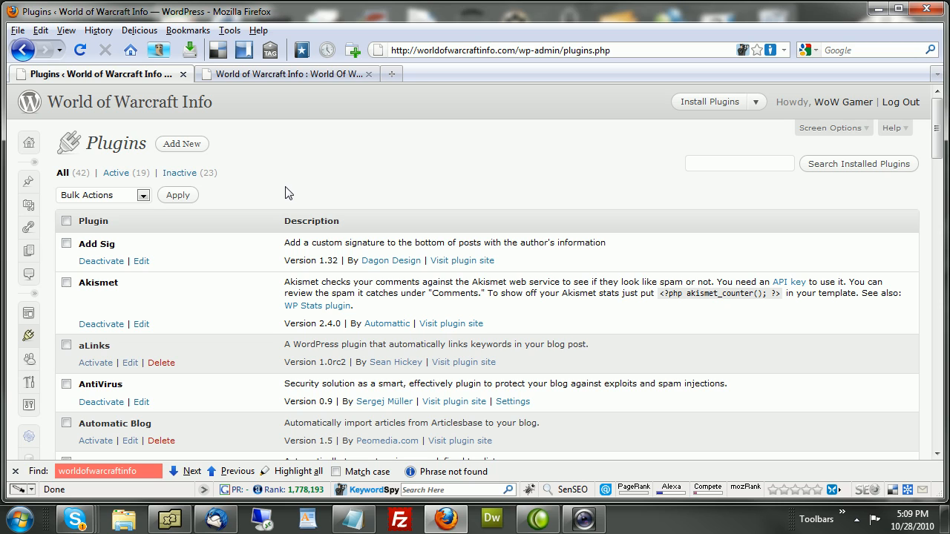
{"action": "scroll", "scroll_direction": "down", "scroll_amount": 3}
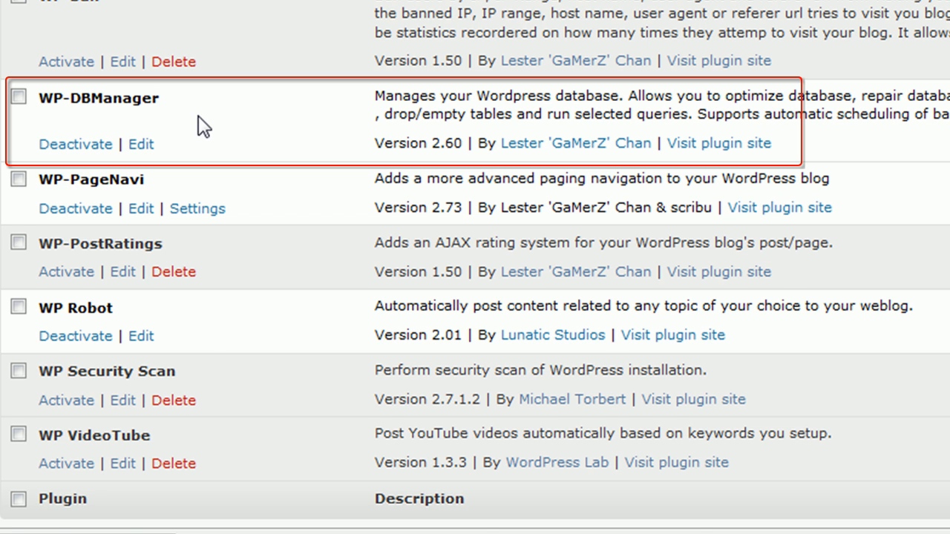
{"action": "scroll", "scroll_direction": "up", "scroll_amount": 3}
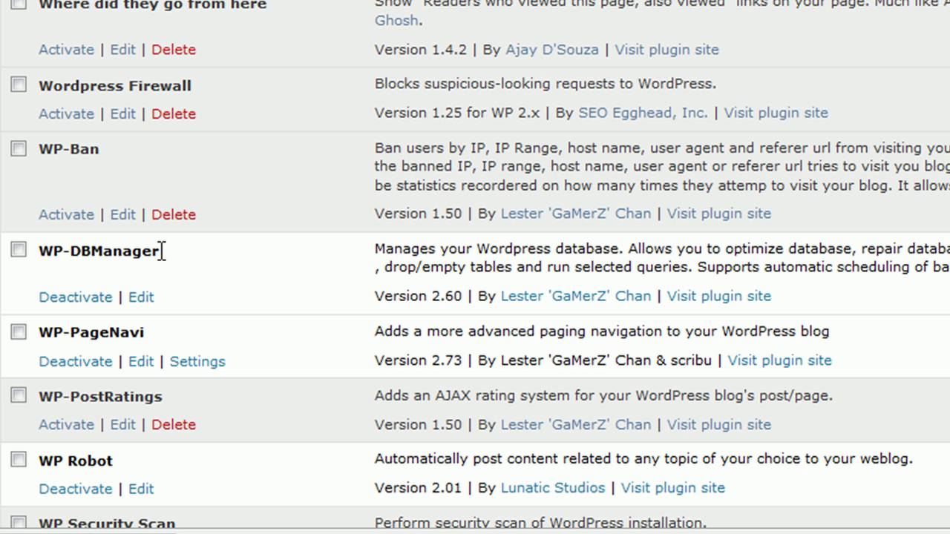
{"action": "mouse_move", "coordinate": [165, 261]}
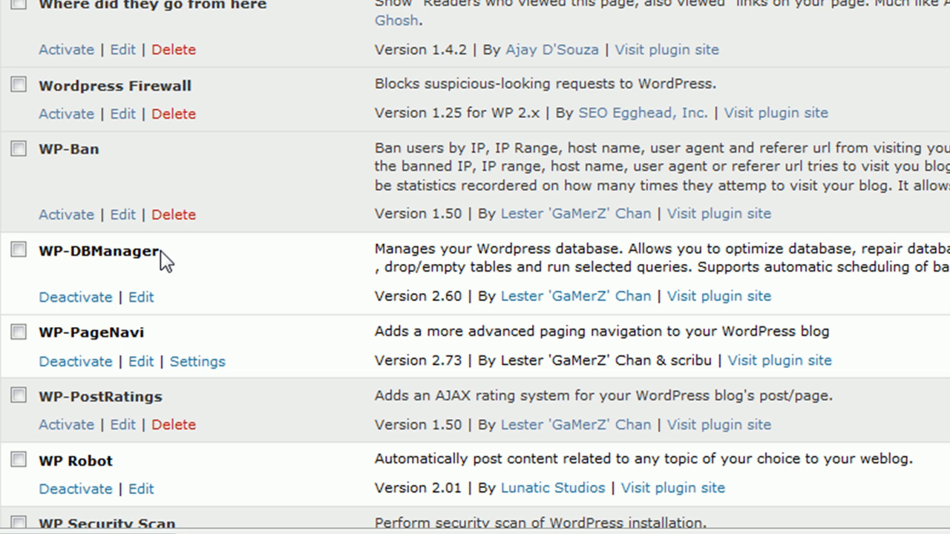
{"action": "mouse_move", "coordinate": [156, 254]}
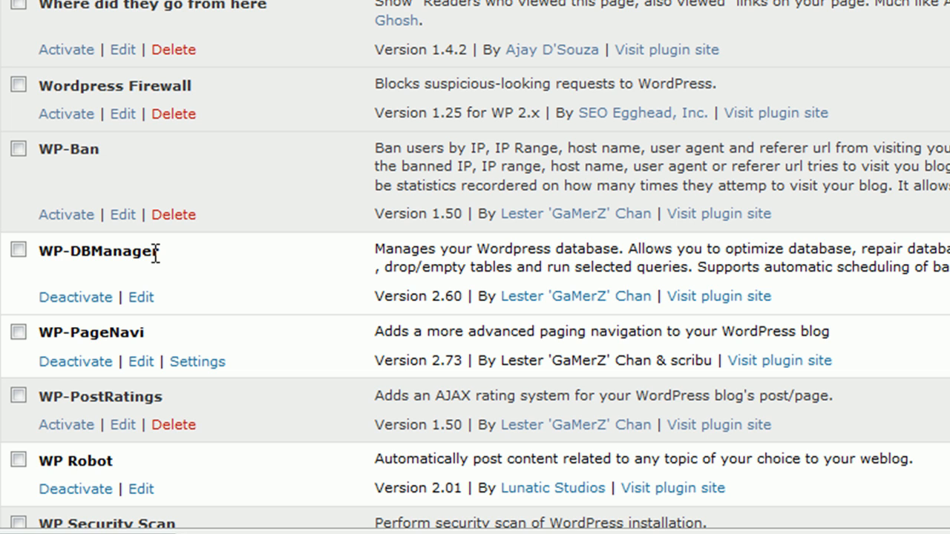
{"action": "double_click", "coordinate": [96, 251]}
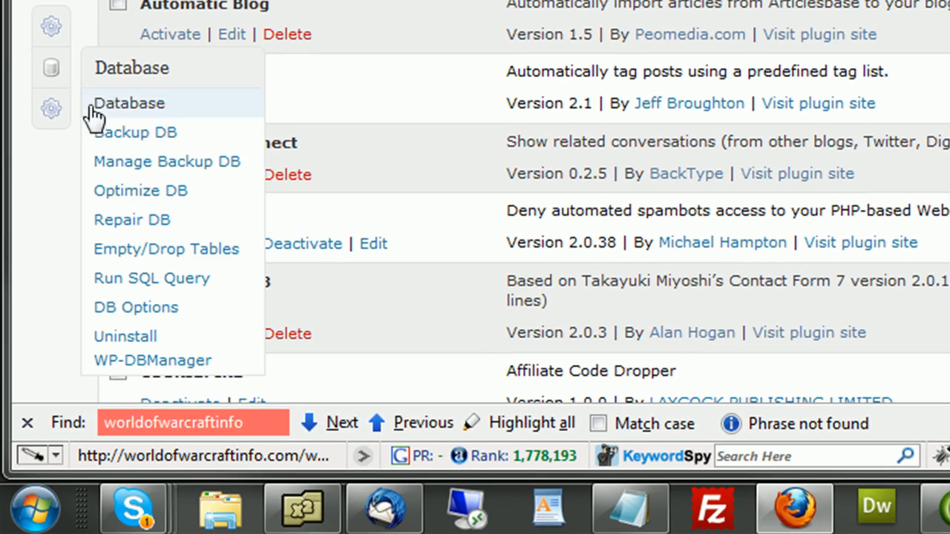
{"action": "mouse_move", "coordinate": [136, 307]}
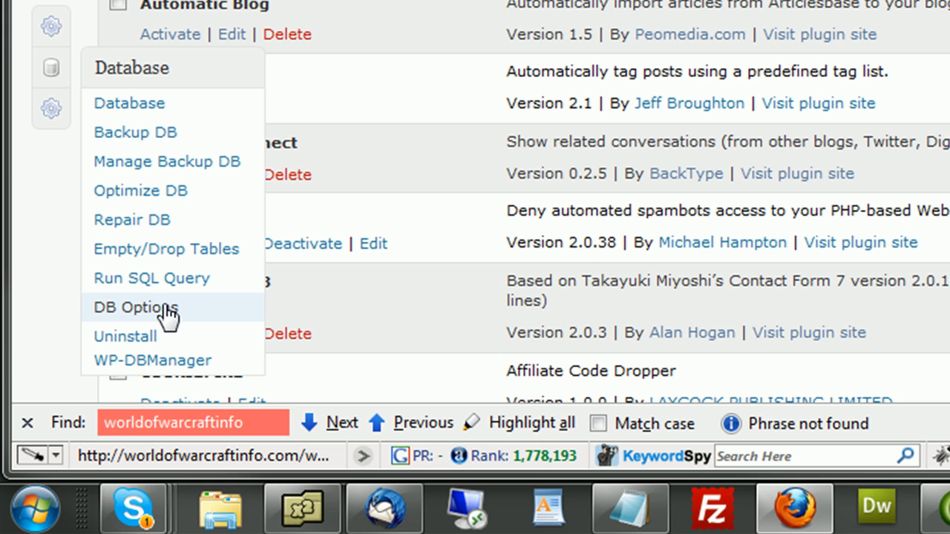
{"action": "mouse_move", "coordinate": [121, 141]}
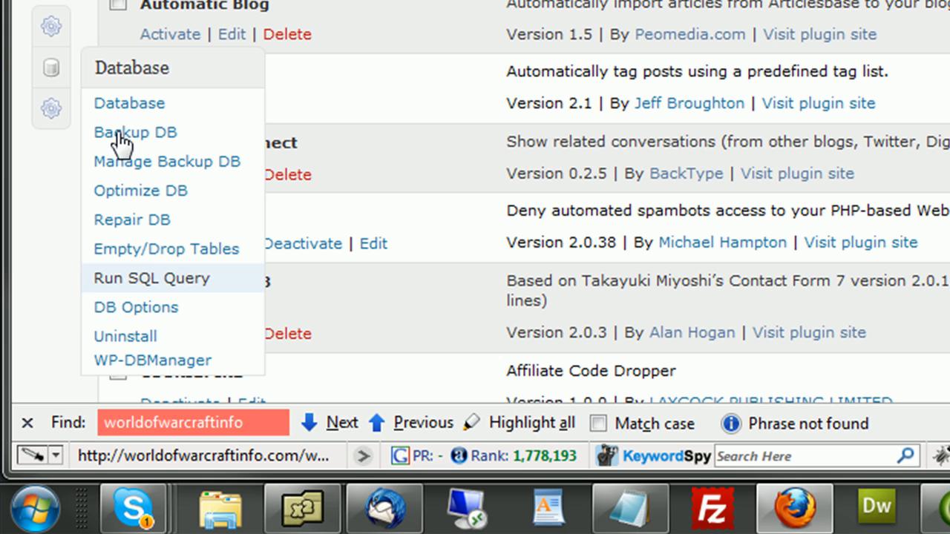
{"action": "mouse_move", "coordinate": [141, 319]}
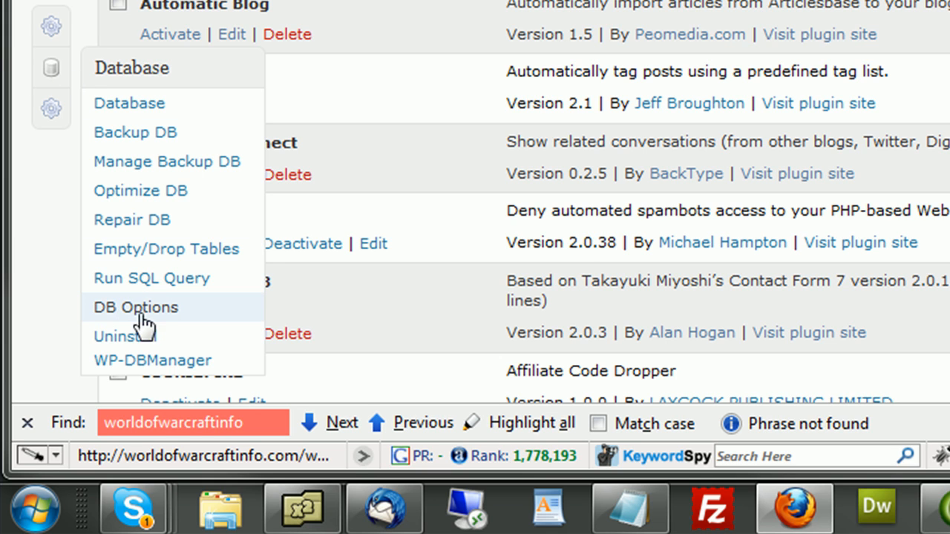
{"action": "mouse_move", "coordinate": [155, 315]}
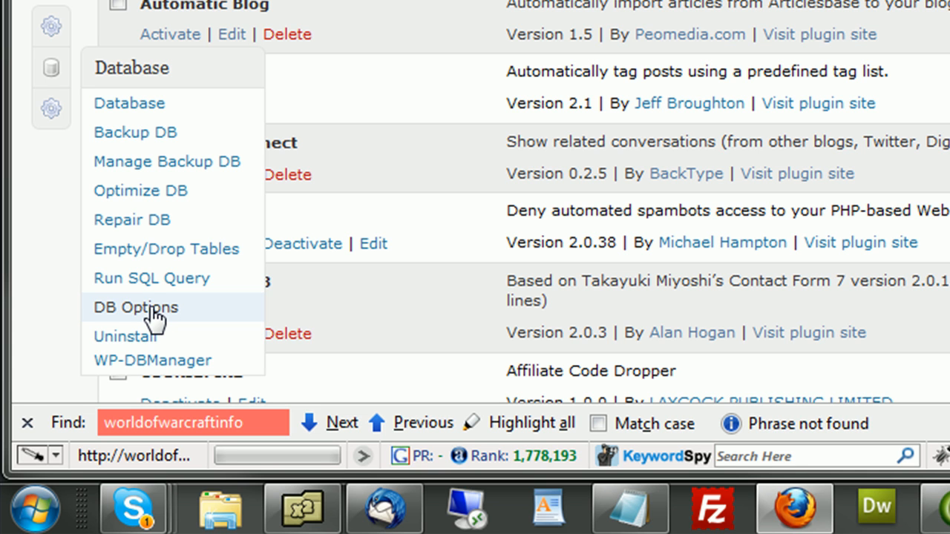
Review the mysqldump and mysql paths and the wp-content/backup-db backup folder path.
{"action": "left_click", "coordinate": [136, 307]}
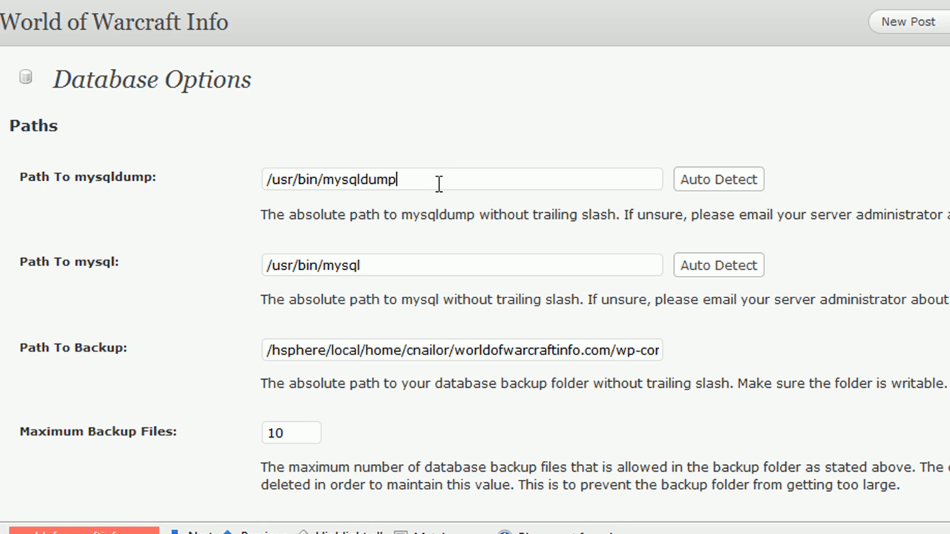
{"action": "triple_click", "coordinate": [460, 265]}
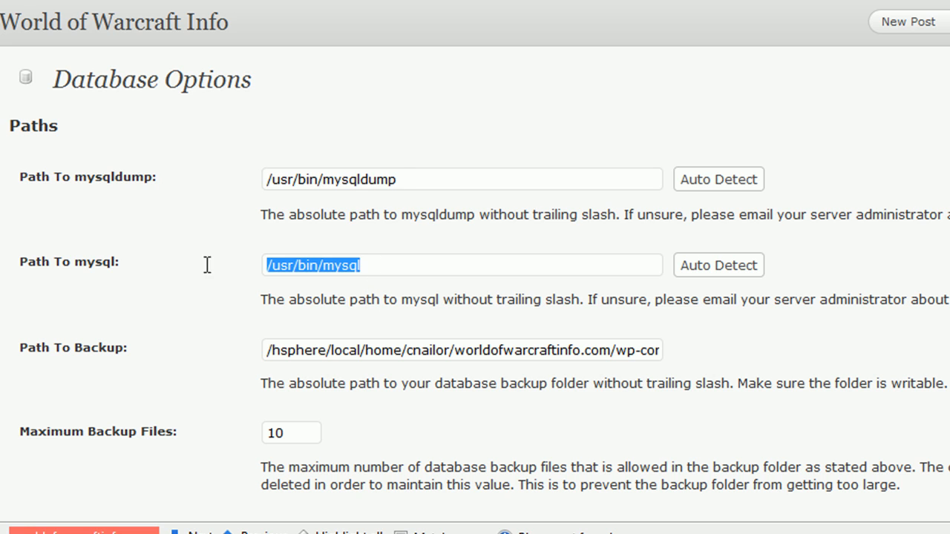
{"action": "left_click", "coordinate": [398, 265]}
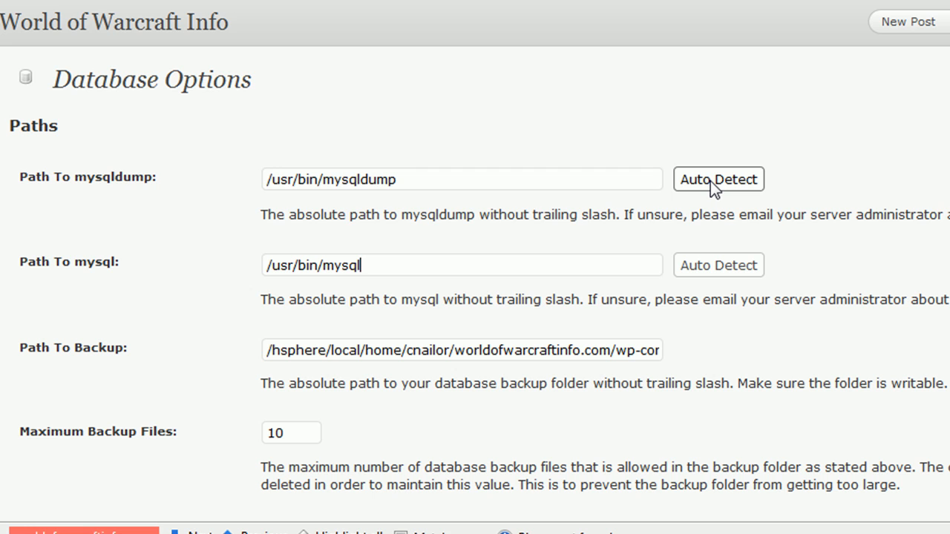
{"action": "triple_click", "coordinate": [462, 179]}
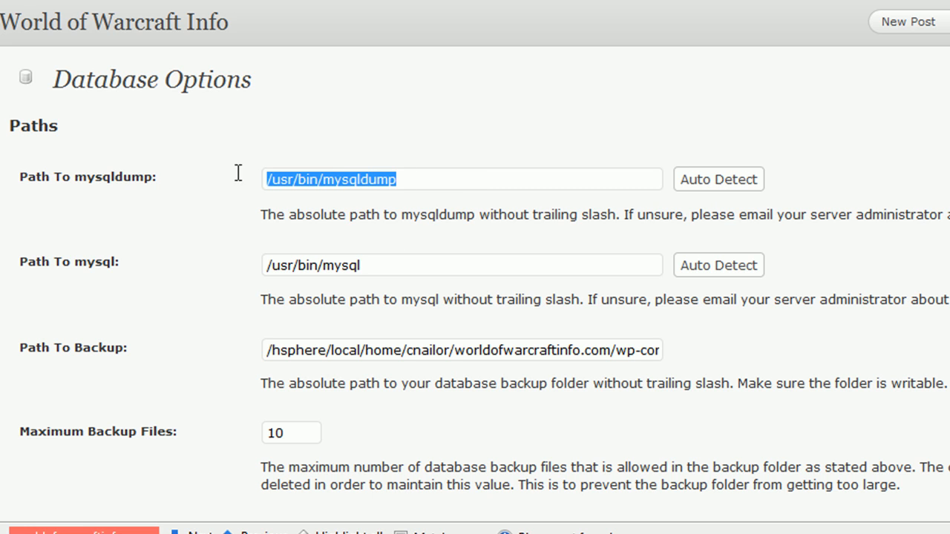
{"action": "mouse_move", "coordinate": [297, 318]}
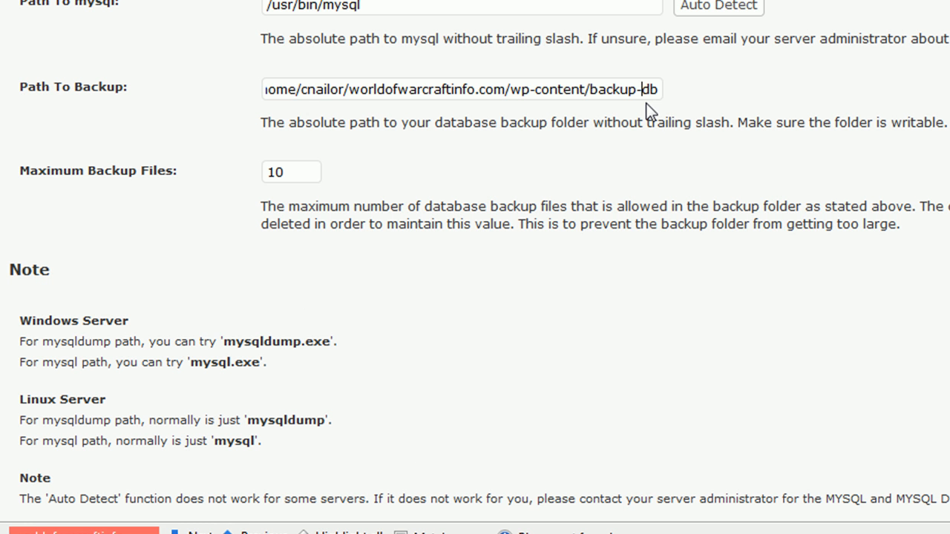
{"action": "mouse_move", "coordinate": [540, 118]}
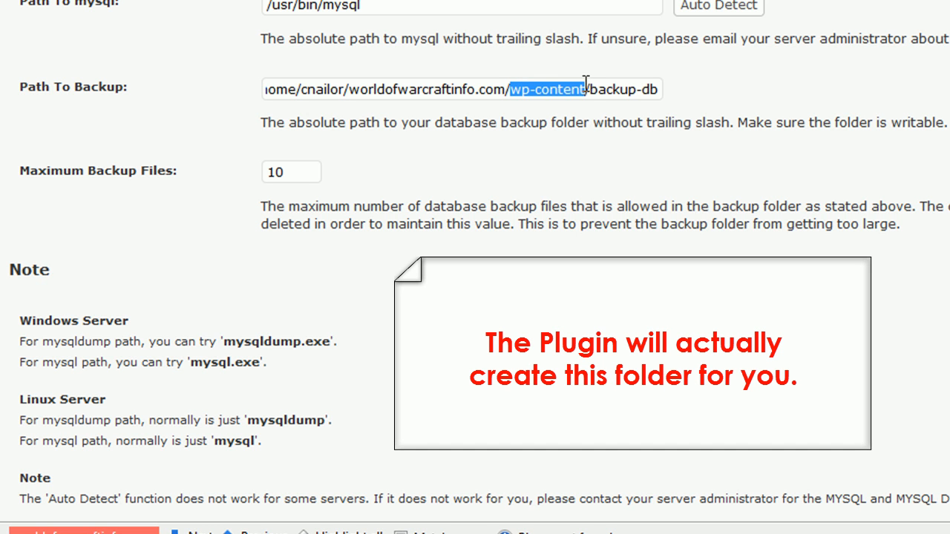
{"action": "mouse_move", "coordinate": [610, 91]}
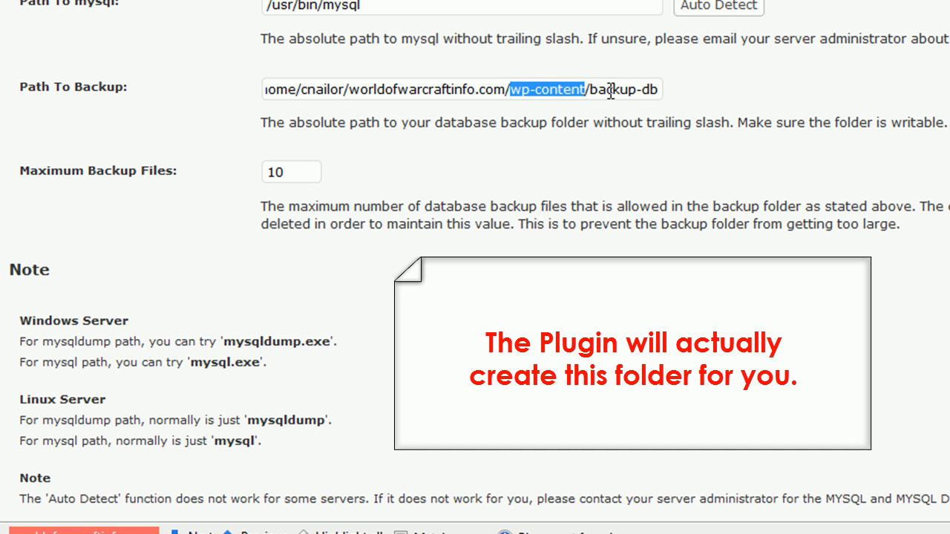
{"action": "double_click", "coordinate": [623, 89]}
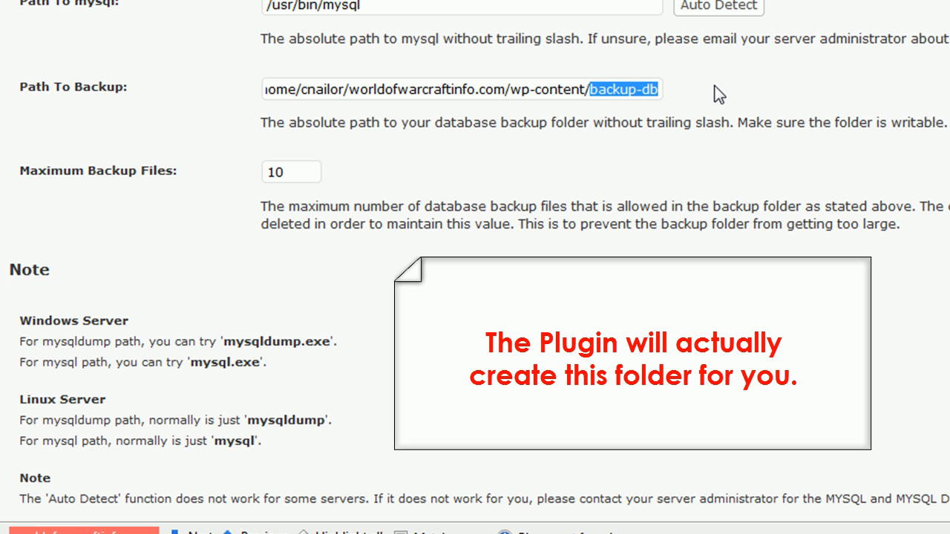
{"action": "mouse_move", "coordinate": [705, 123]}
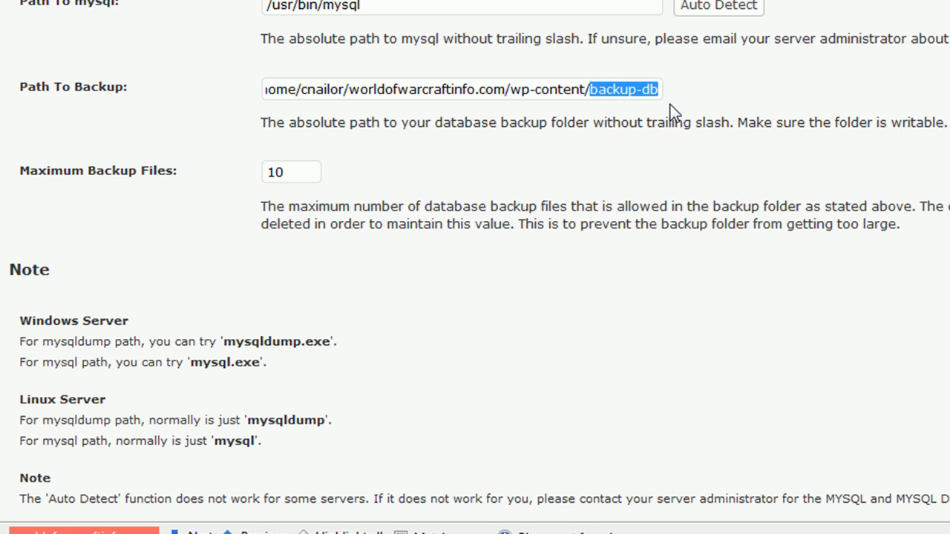
{"action": "mouse_move", "coordinate": [668, 95]}
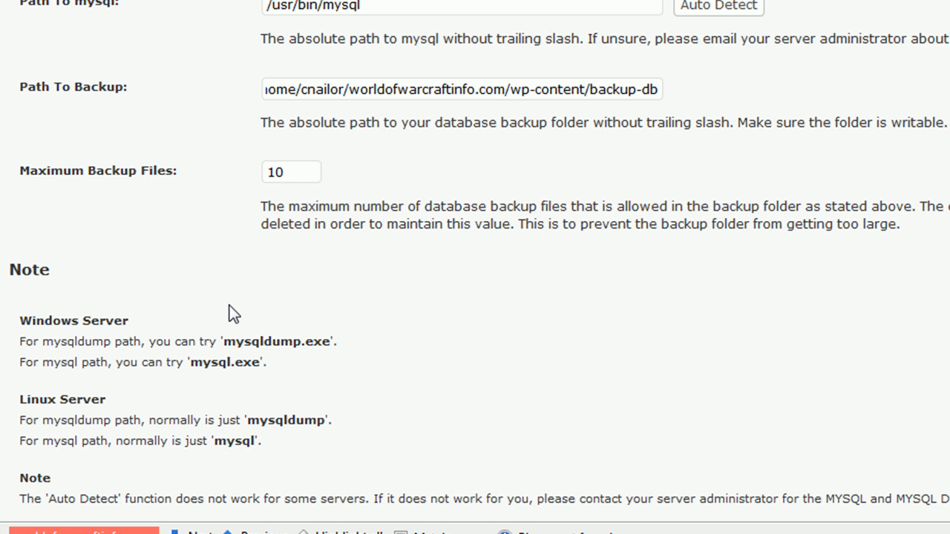
{"action": "scroll", "scroll_direction": "down", "scroll_amount": 3}
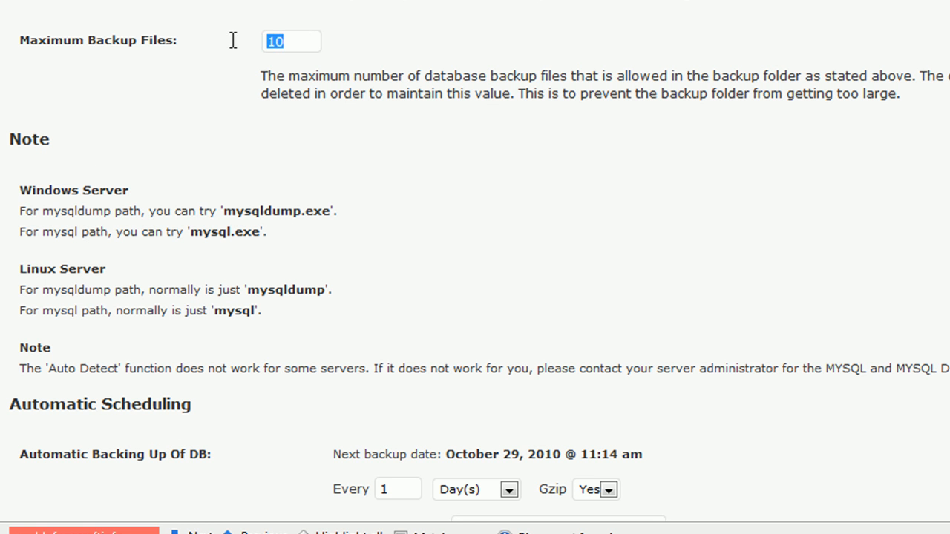
{"action": "scroll", "scroll_direction": "down", "scroll_amount": 3}
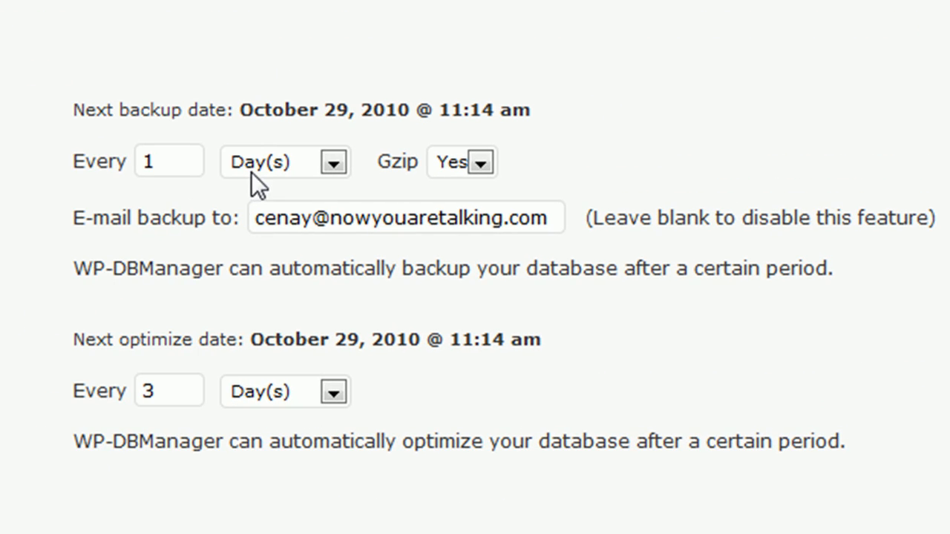
{"action": "mouse_move", "coordinate": [456, 193]}
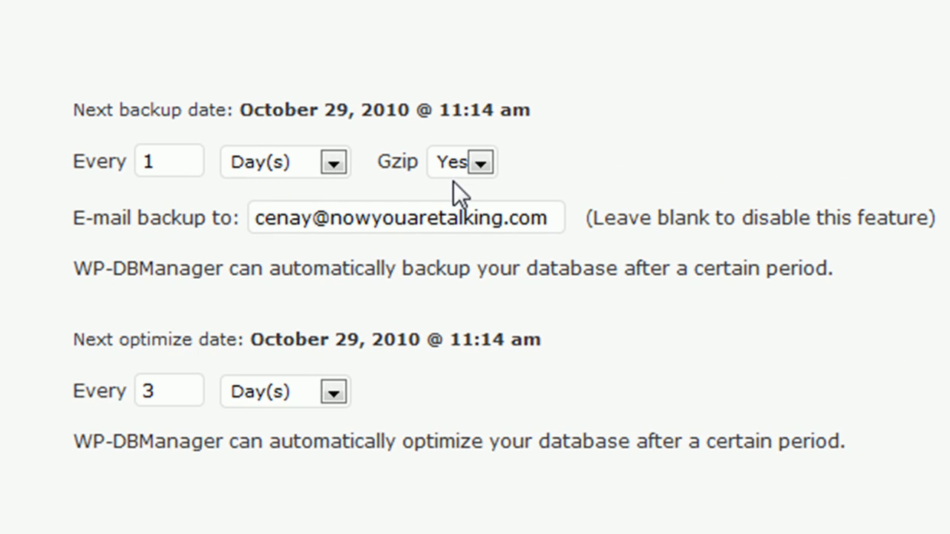
{"action": "mouse_move", "coordinate": [372, 192]}
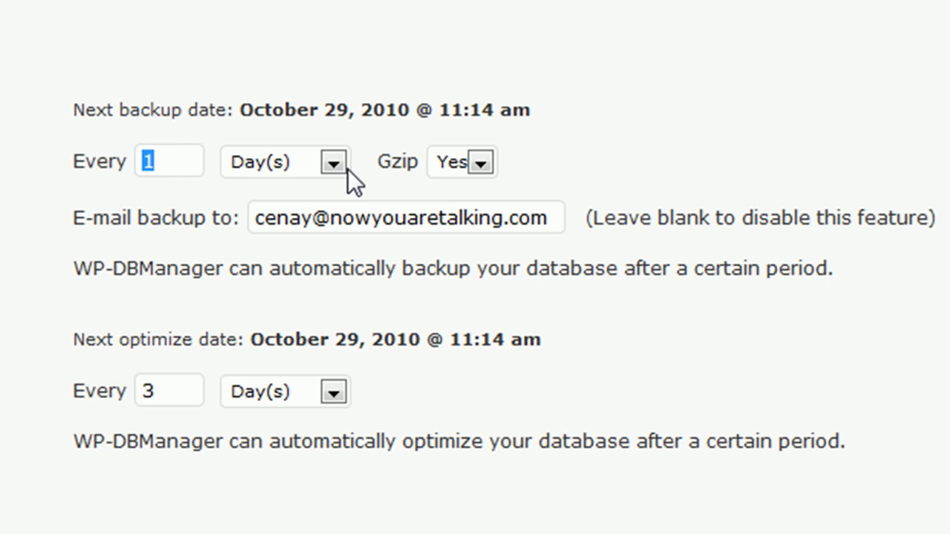
{"action": "left_click", "coordinate": [334, 162]}
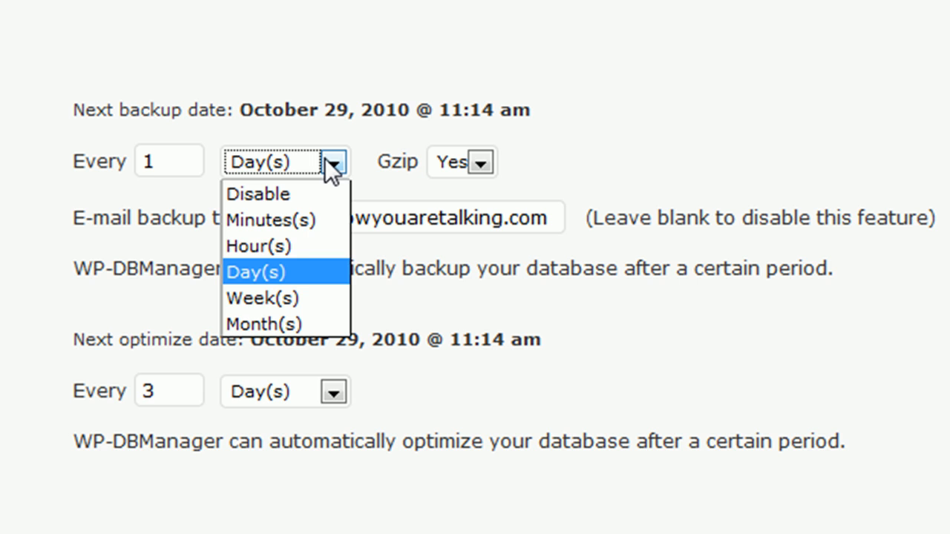
{"action": "left_click", "coordinate": [256, 270]}
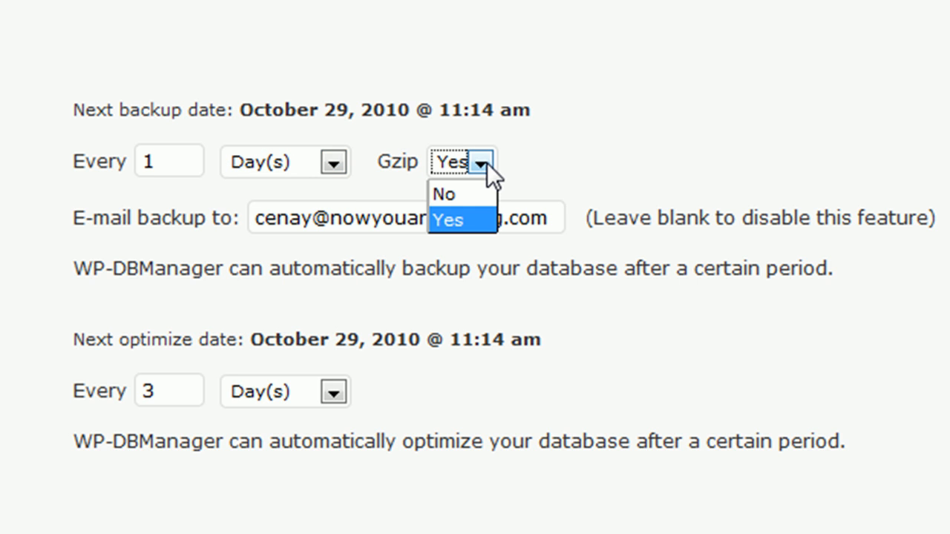
{"action": "left_click", "coordinate": [447, 219]}
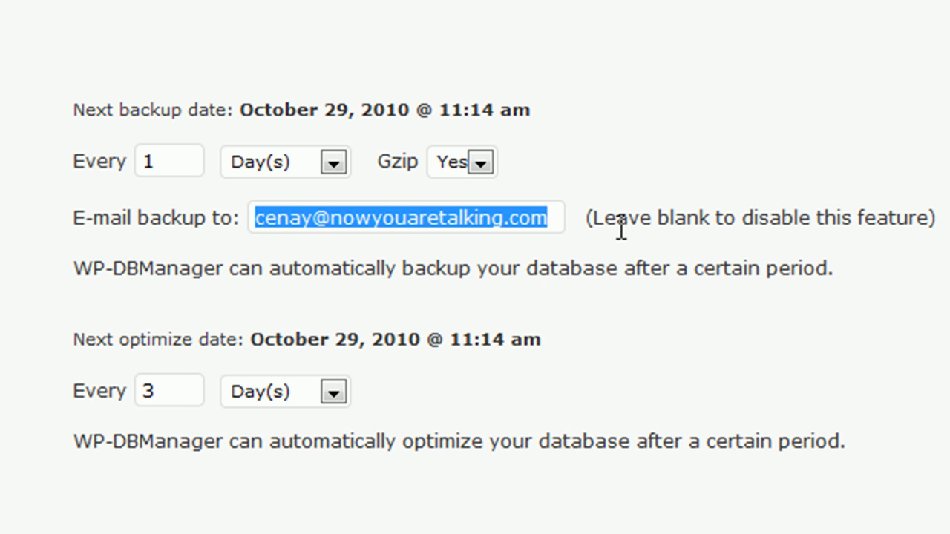
{"action": "mouse_move", "coordinate": [560, 233]}
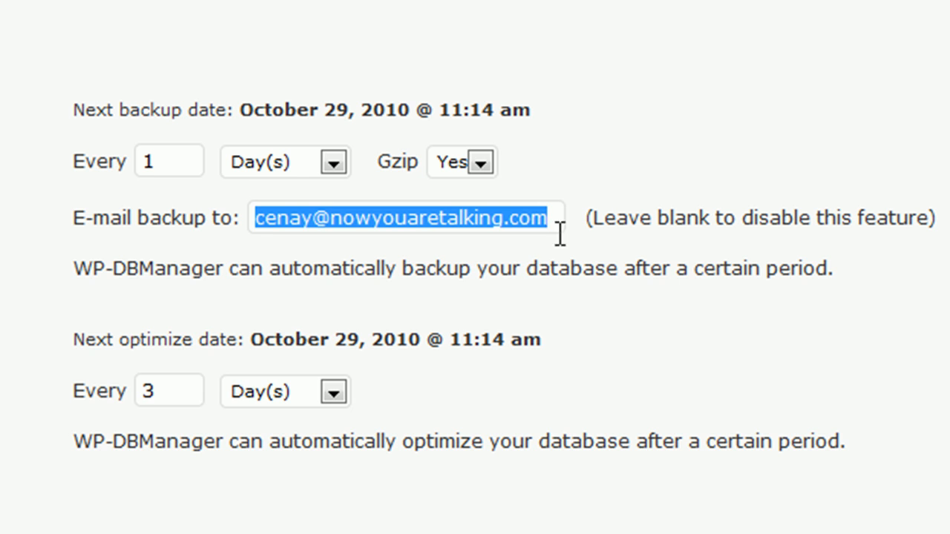
{"action": "mouse_move", "coordinate": [586, 189]}
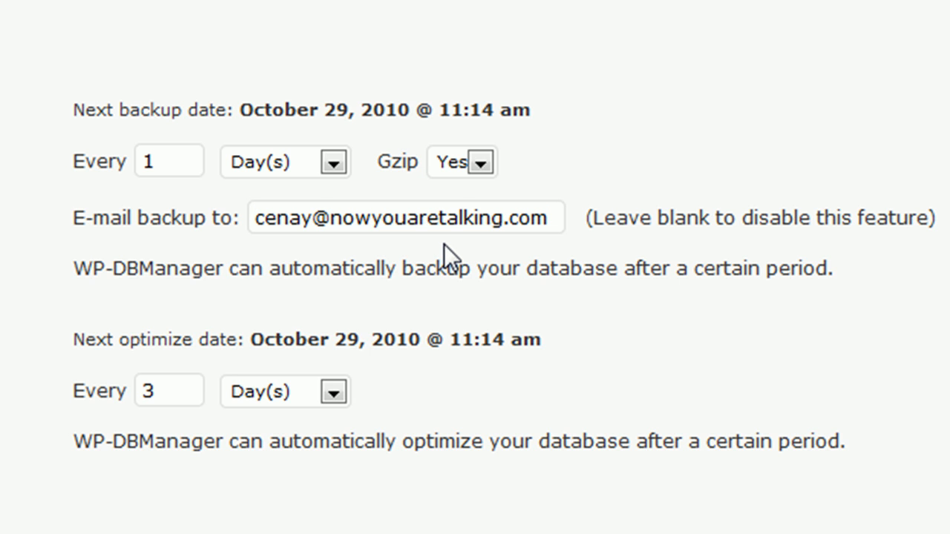
{"action": "mouse_move", "coordinate": [417, 256]}
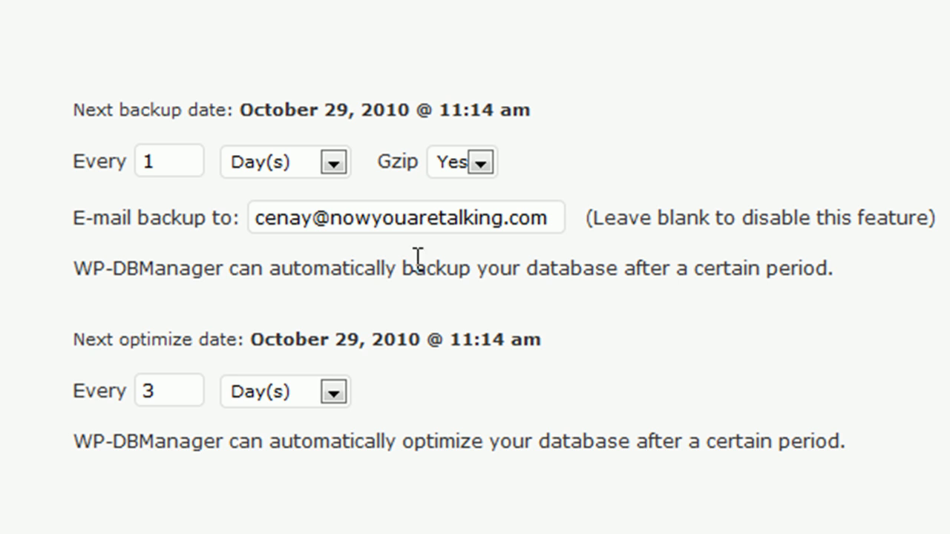
{"action": "mouse_move", "coordinate": [89, 293]}
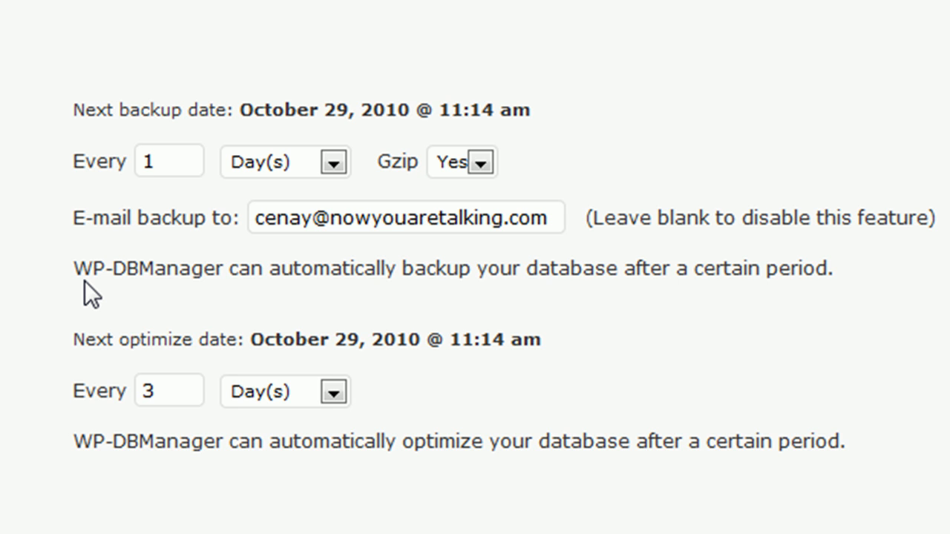
{"action": "mouse_move", "coordinate": [76, 357]}
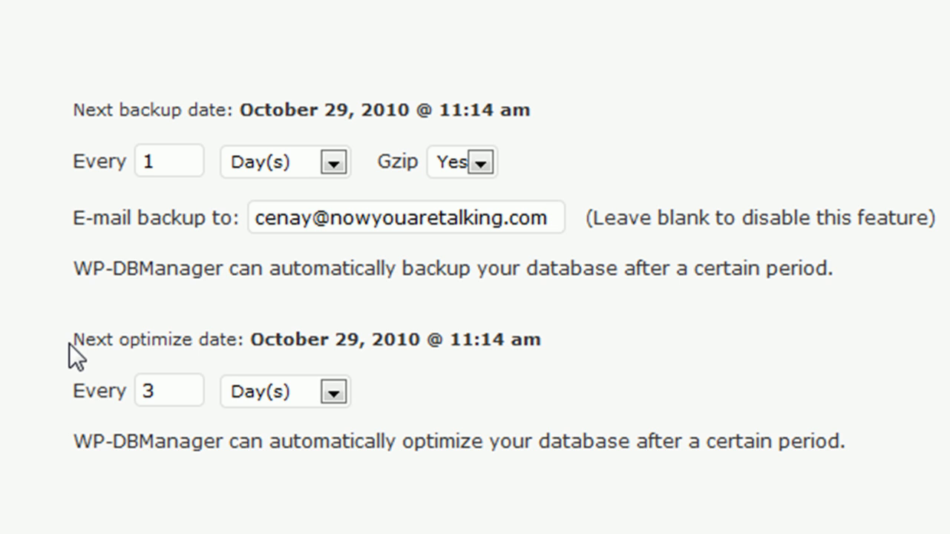
{"action": "left_click_drag", "start_coordinate": [72, 339], "coordinate": [424, 339]}
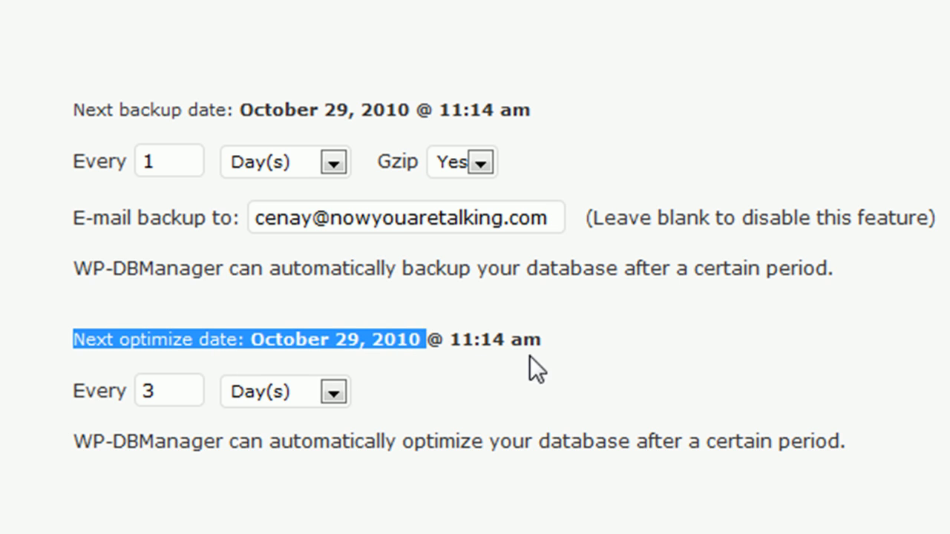
{"action": "left_click", "coordinate": [555, 404]}
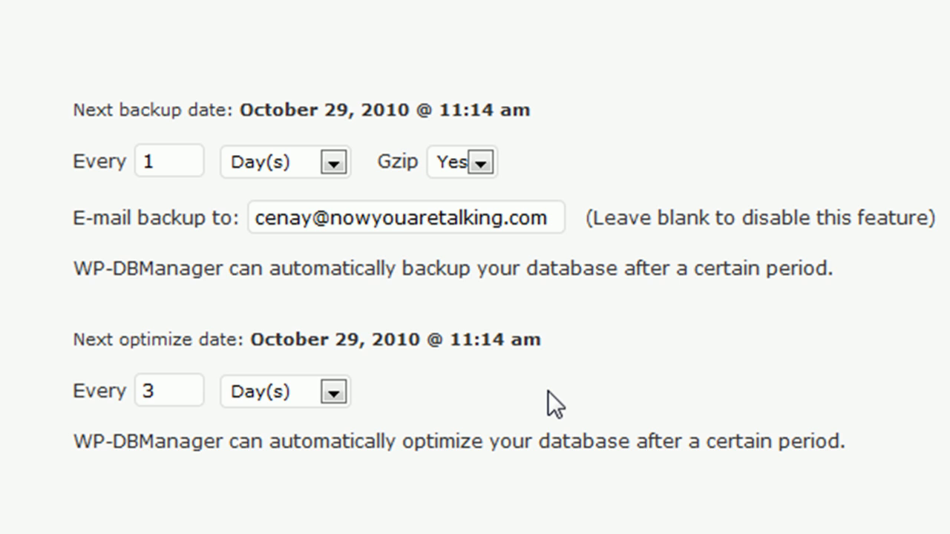
{"action": "mouse_move", "coordinate": [382, 408]}
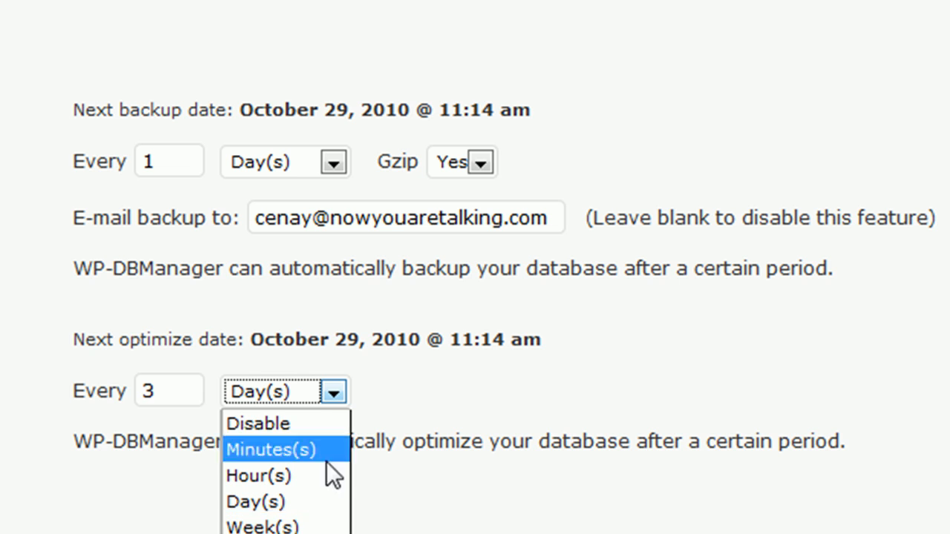
{"action": "mouse_move", "coordinate": [267, 525]}
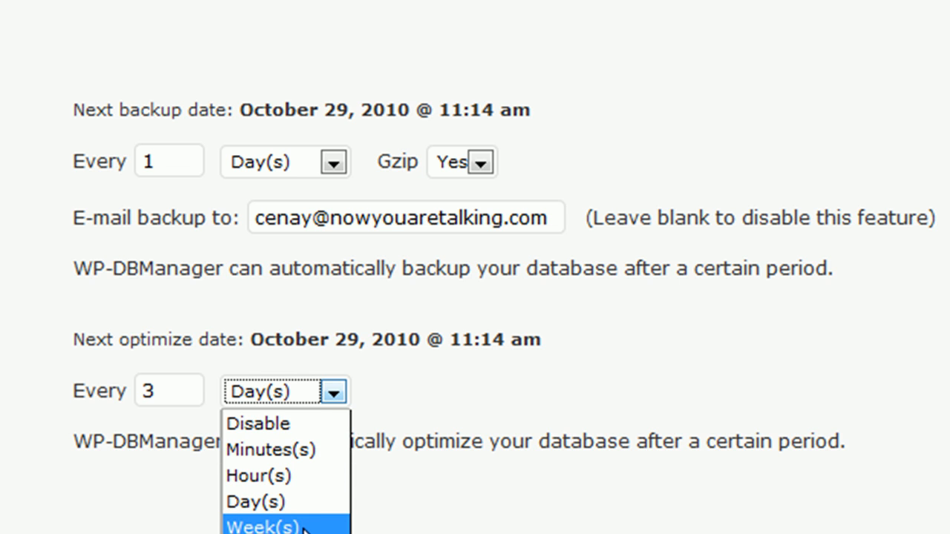
{"action": "mouse_move", "coordinate": [423, 412]}
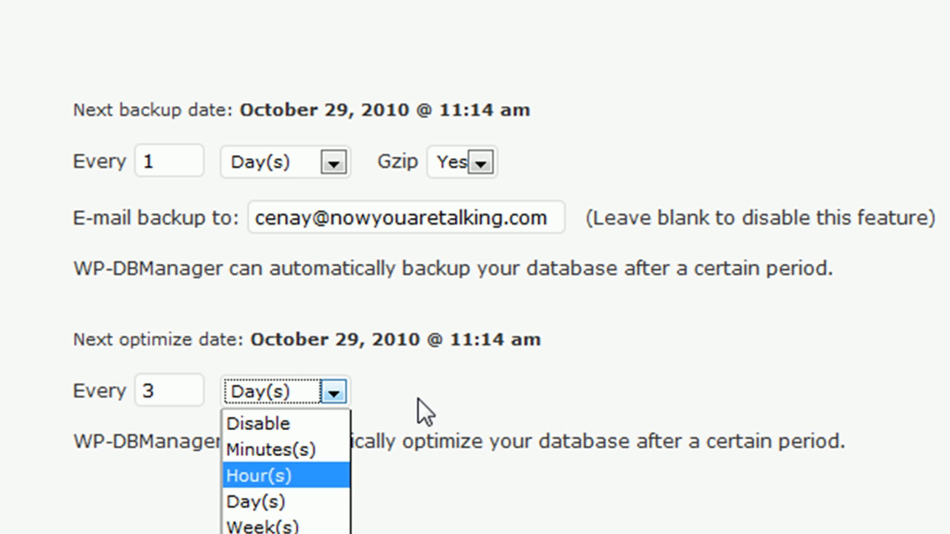
{"action": "left_click", "coordinate": [255, 501]}
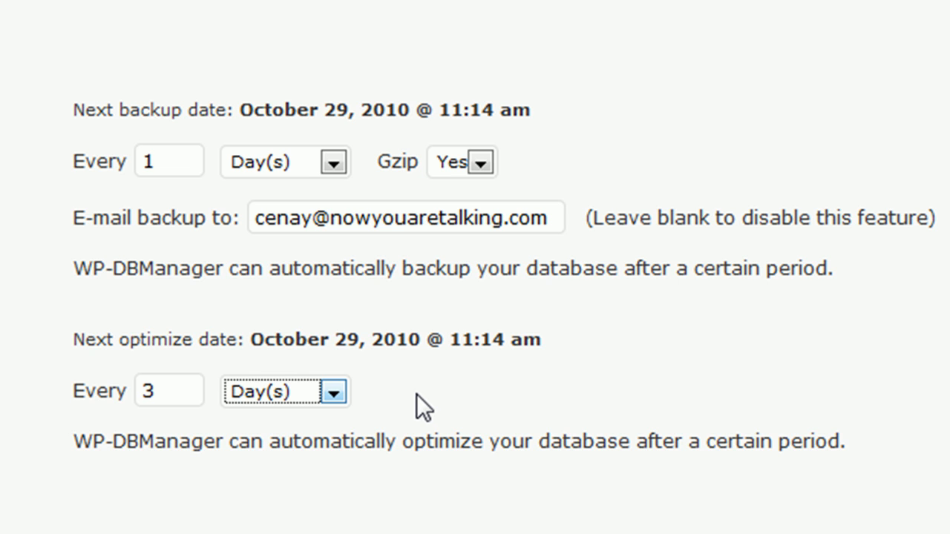
{"action": "mouse_move", "coordinate": [198, 334]}
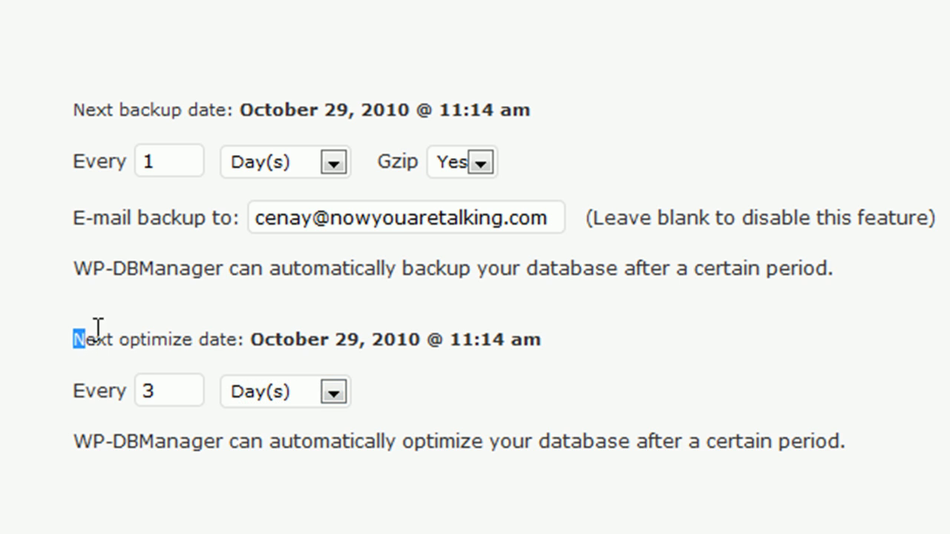
{"action": "left_click_drag", "start_coordinate": [78, 339], "coordinate": [256, 340]}
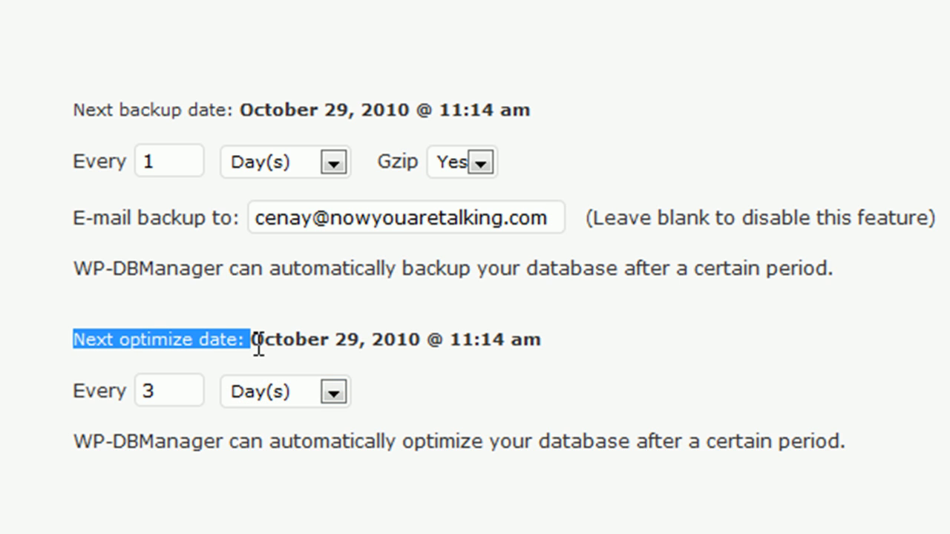
{"action": "mouse_move", "coordinate": [220, 398]}
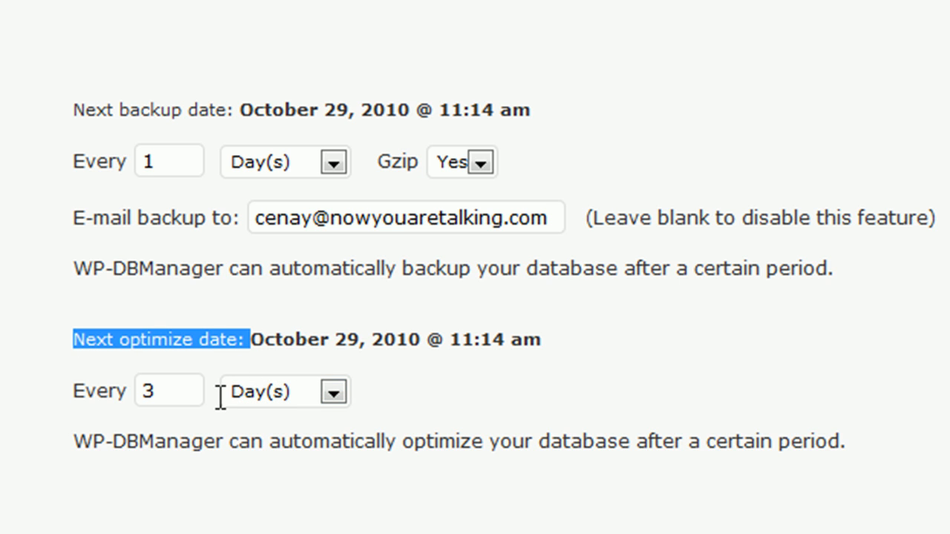
{"action": "mouse_move", "coordinate": [227, 416]}
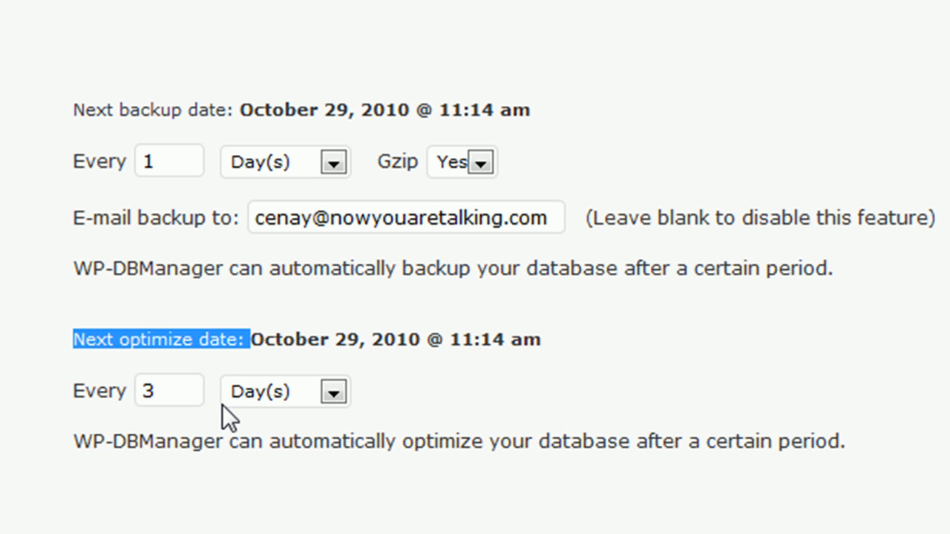
{"action": "mouse_move", "coordinate": [172, 436]}
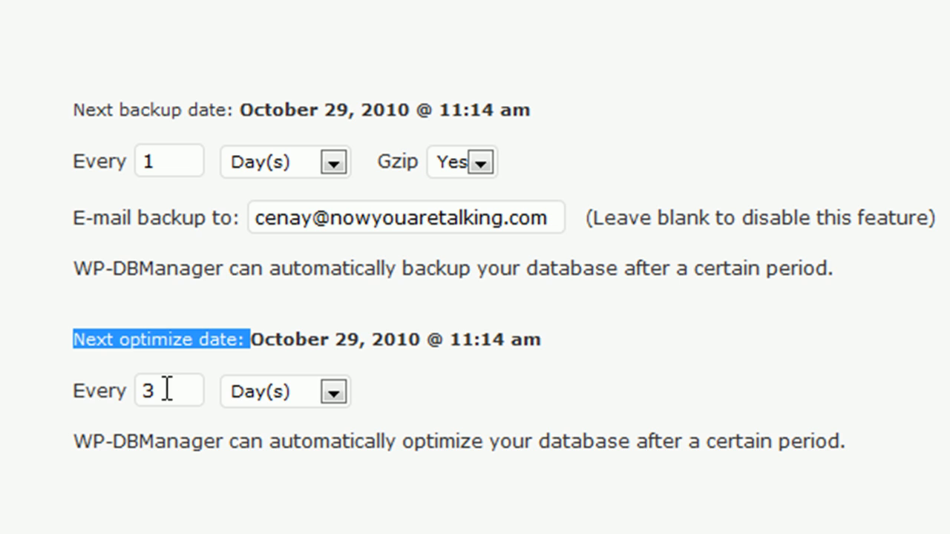
{"action": "mouse_move", "coordinate": [167, 400]}
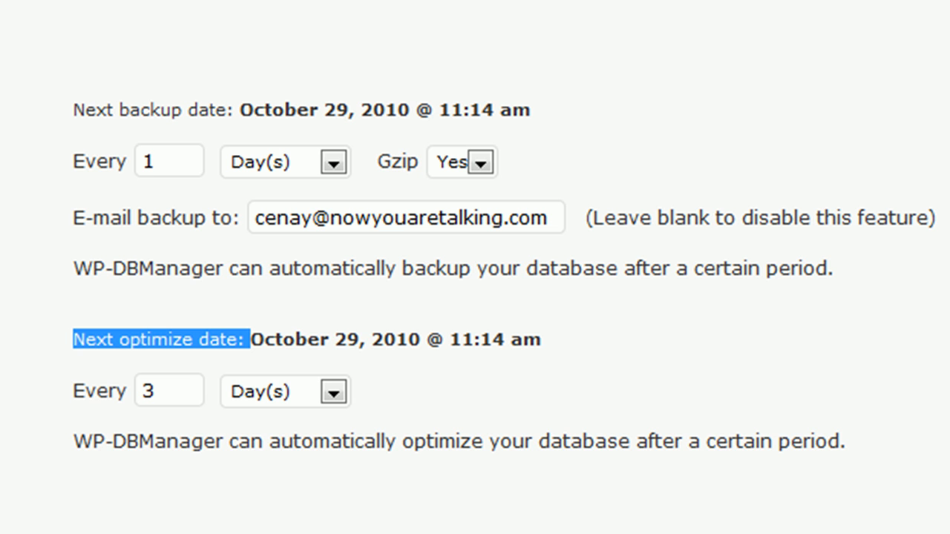
{"action": "mouse_move", "coordinate": [318, 117]}
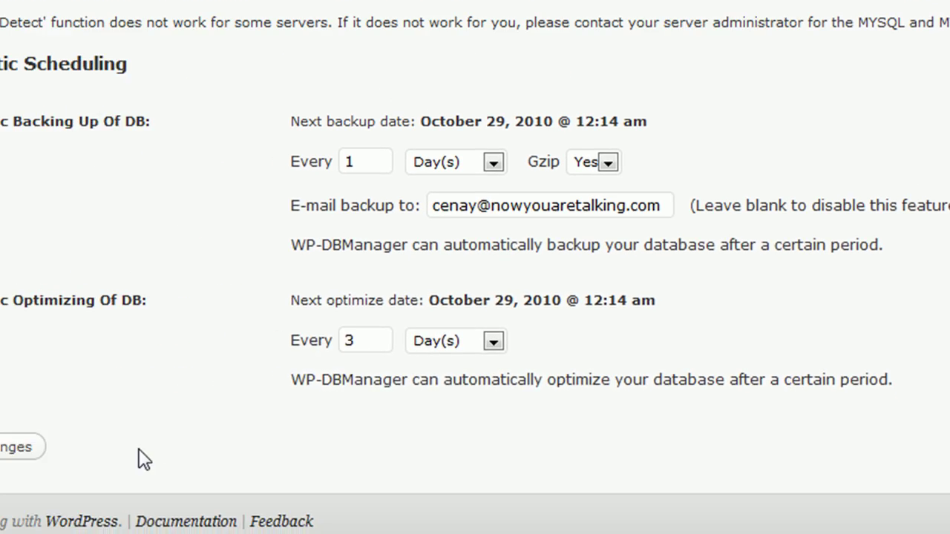
Open Manage Backup DB from the Database menu to list the 10 gzipped backups.
{"action": "scroll", "scroll_direction": "up", "scroll_amount": 3}
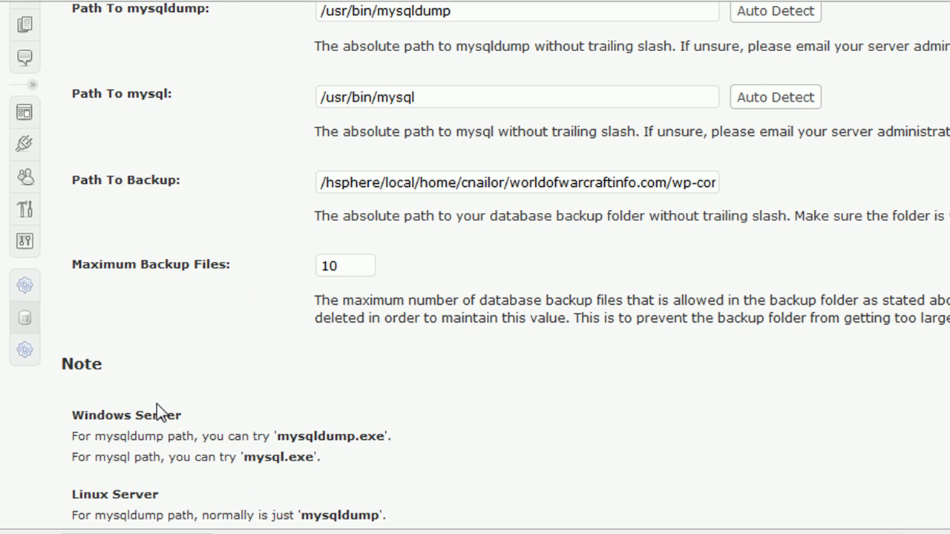
{"action": "left_click", "coordinate": [25, 317]}
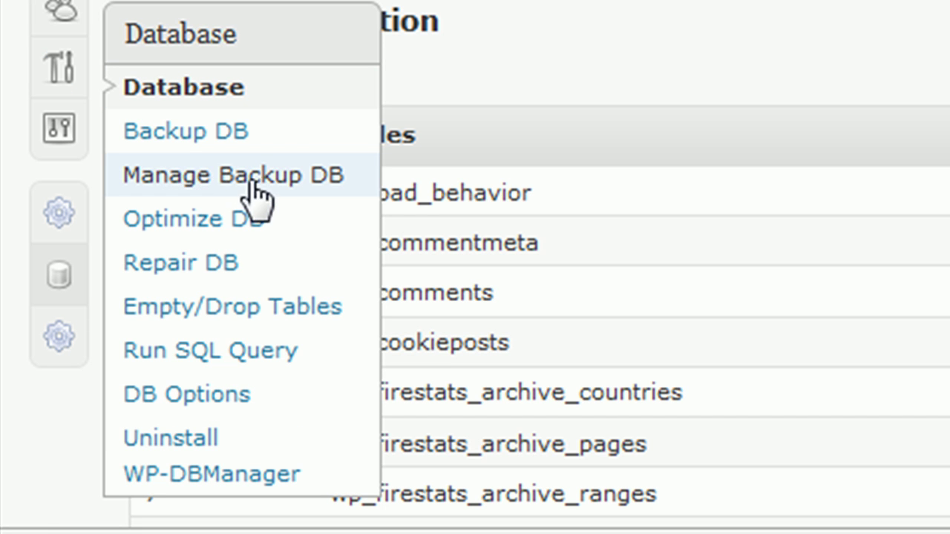
{"action": "mouse_move", "coordinate": [286, 196]}
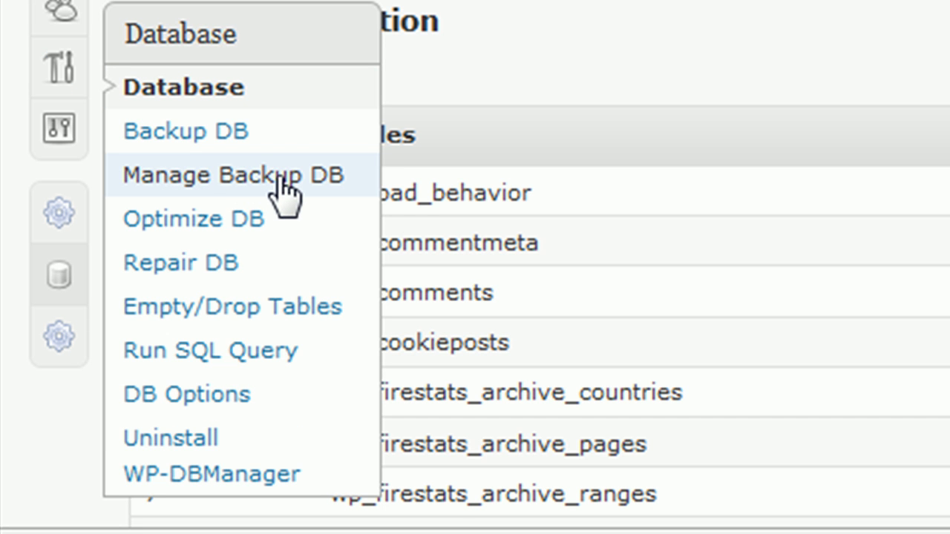
{"action": "left_click", "coordinate": [231, 176]}
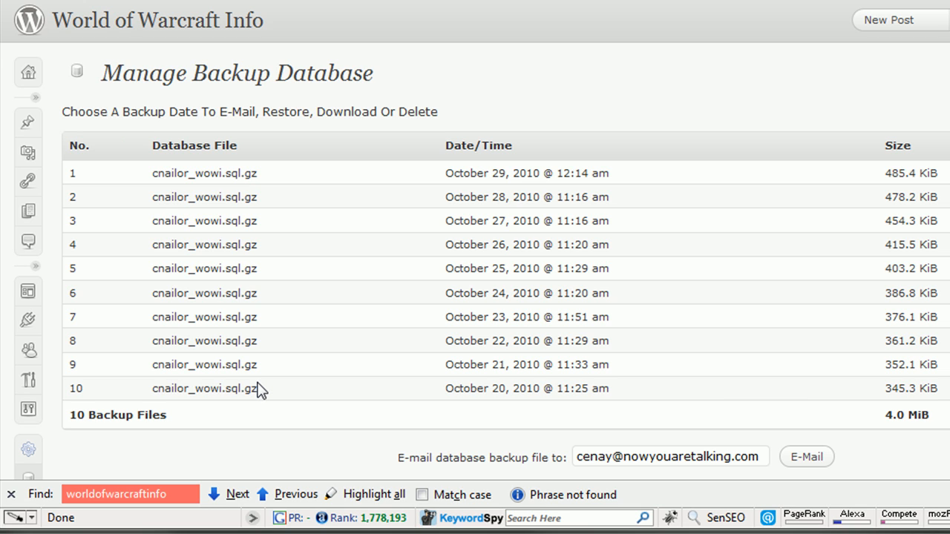
{"action": "mouse_move", "coordinate": [658, 206]}
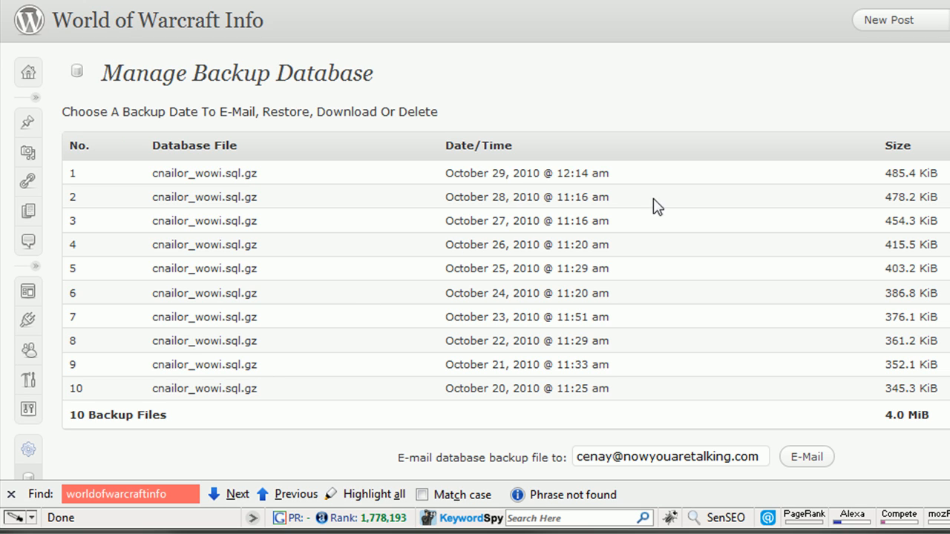
{"action": "mouse_move", "coordinate": [504, 394]}
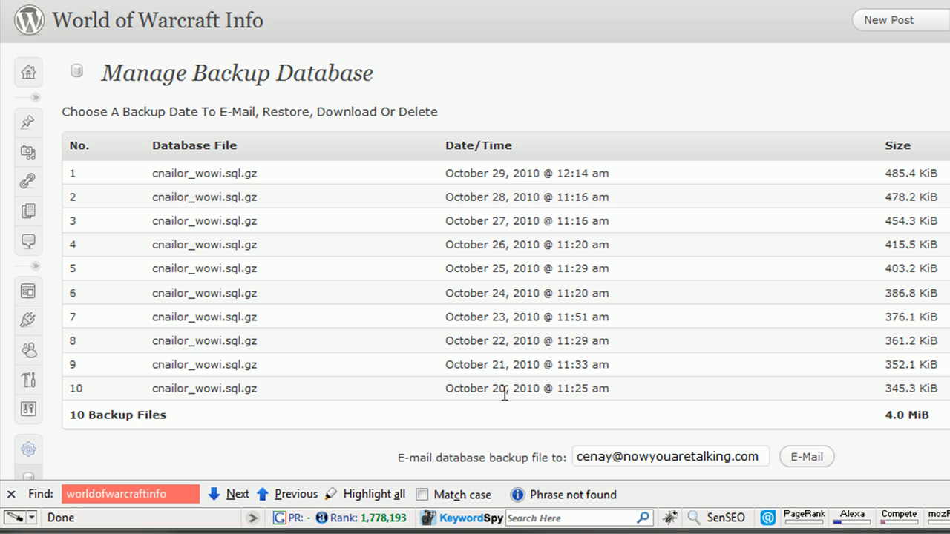
{"action": "double_click", "coordinate": [494, 389]}
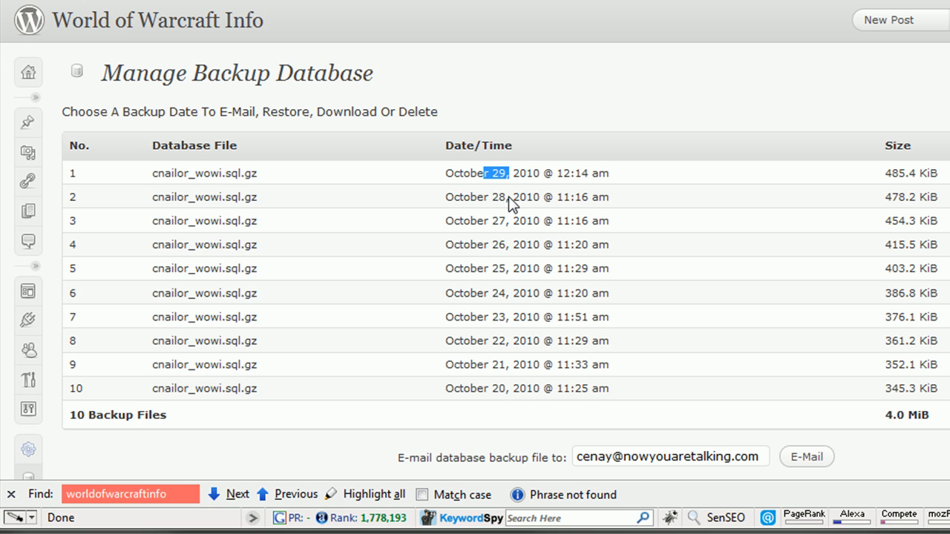
{"action": "mouse_move", "coordinate": [513, 179]}
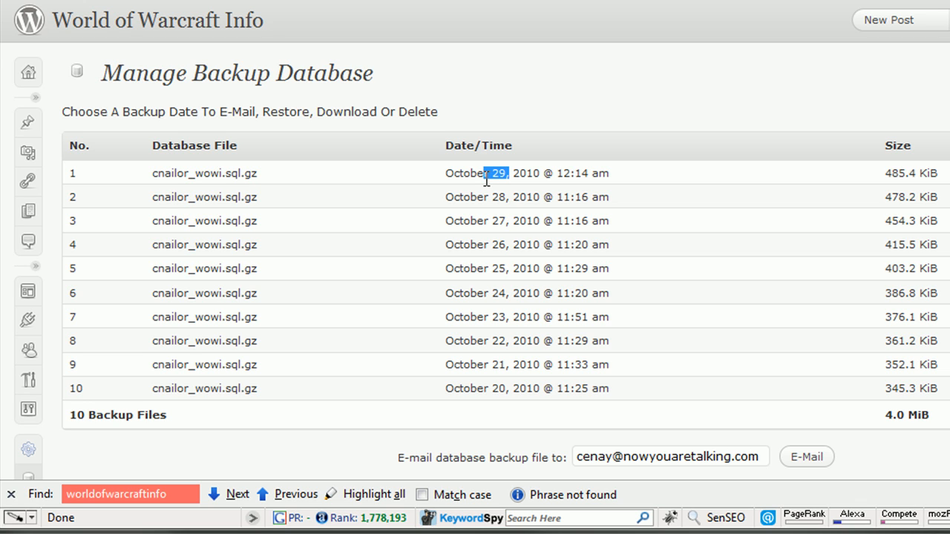
{"action": "mouse_move", "coordinate": [634, 180]}
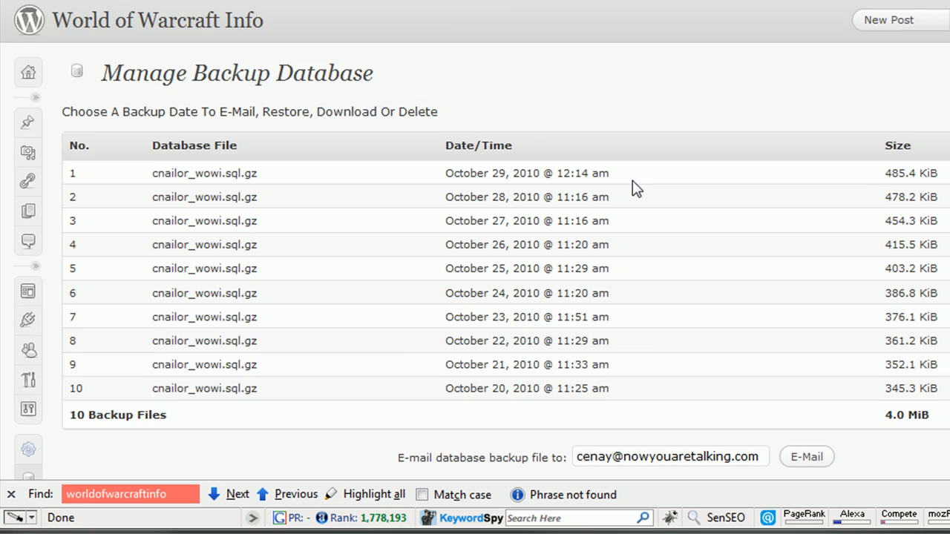
{"action": "scroll", "scroll_direction": "down", "scroll_amount": 3}
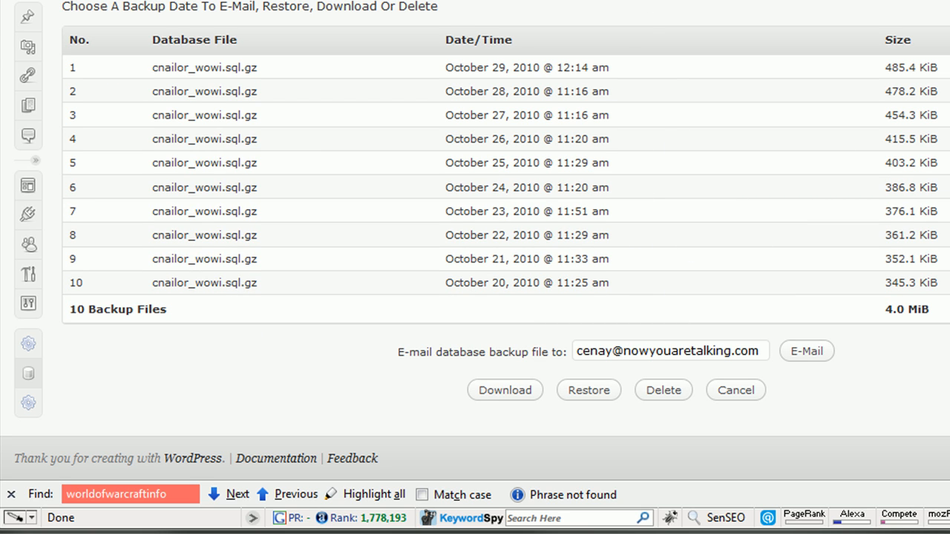
{"action": "mouse_move", "coordinate": [718, 389]}
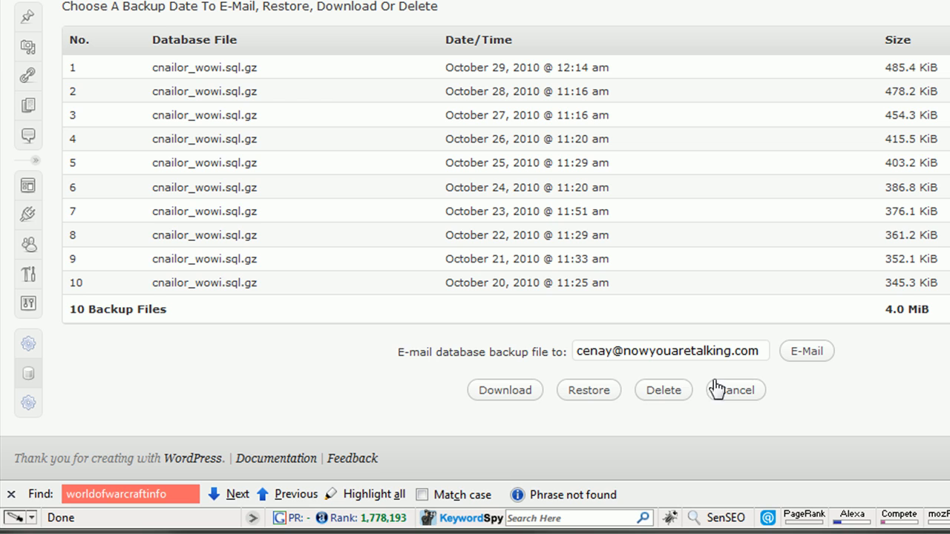
{"action": "mouse_move", "coordinate": [588, 389]}
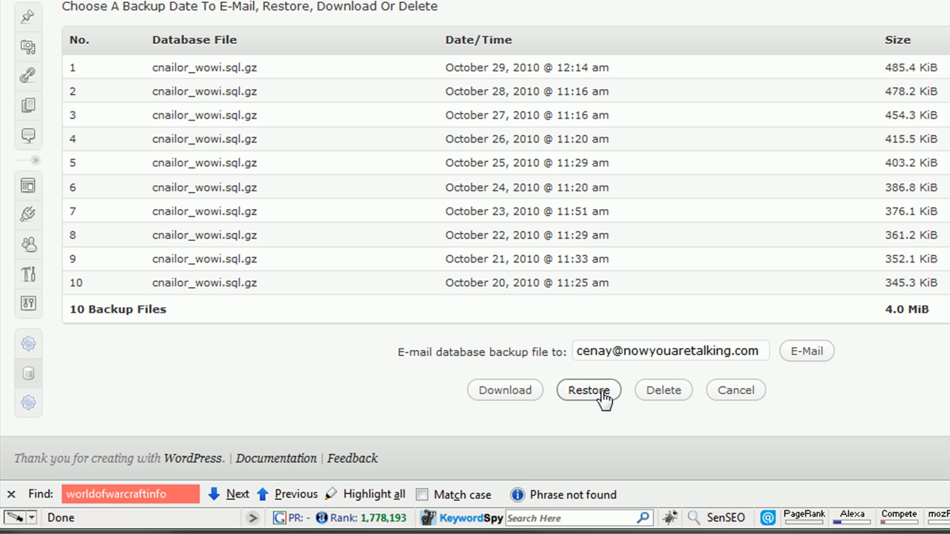
{"action": "left_click", "coordinate": [28, 374]}
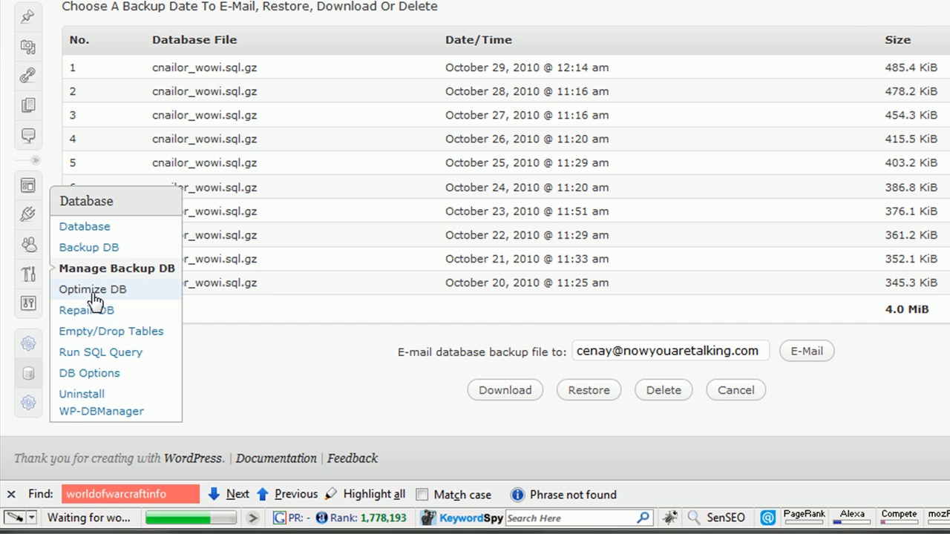
View the Database overview, then browse Repair DB with every table set to Yes.
{"action": "left_click", "coordinate": [84, 226]}
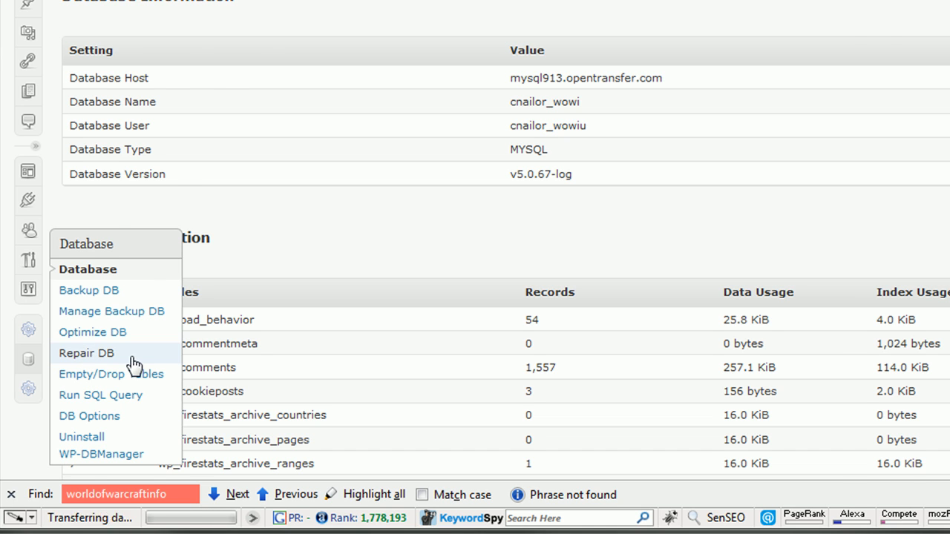
{"action": "left_click", "coordinate": [86, 353]}
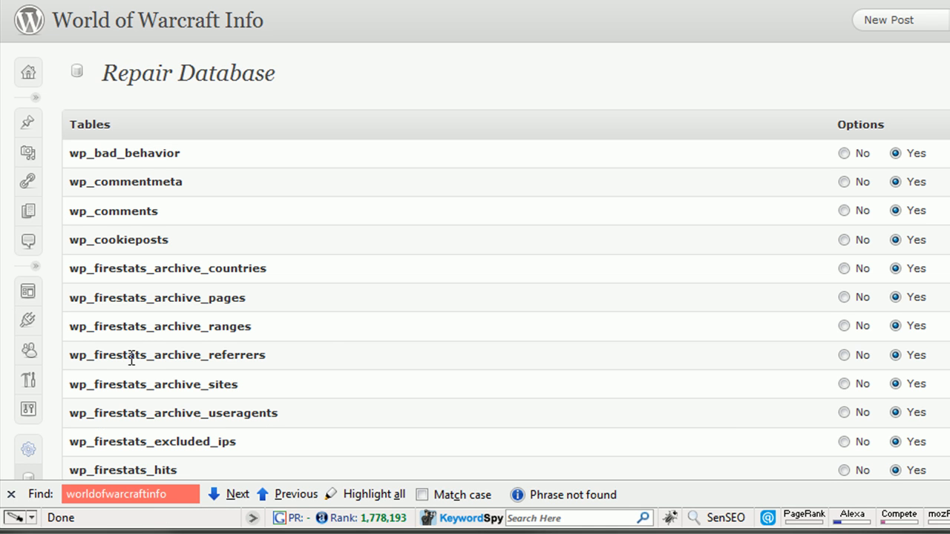
{"action": "mouse_move", "coordinate": [328, 332]}
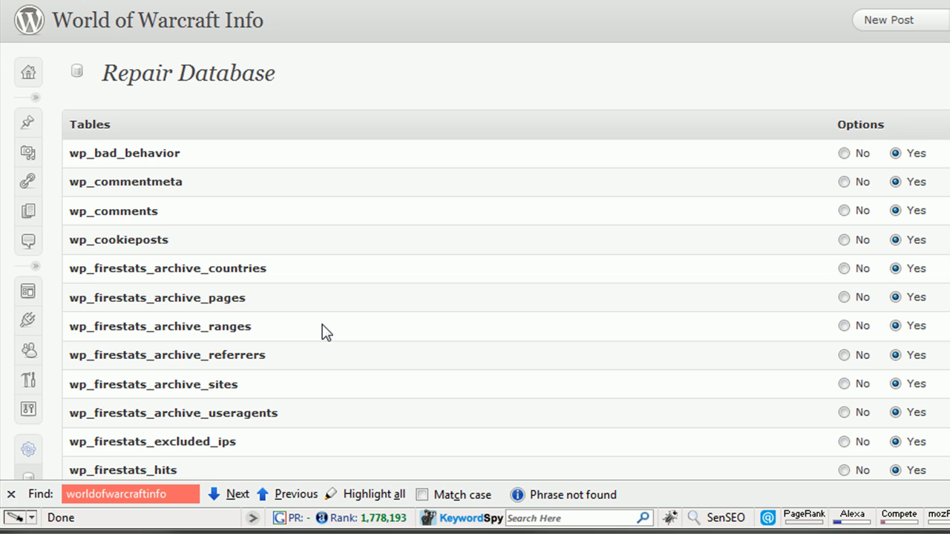
{"action": "mouse_move", "coordinate": [397, 234]}
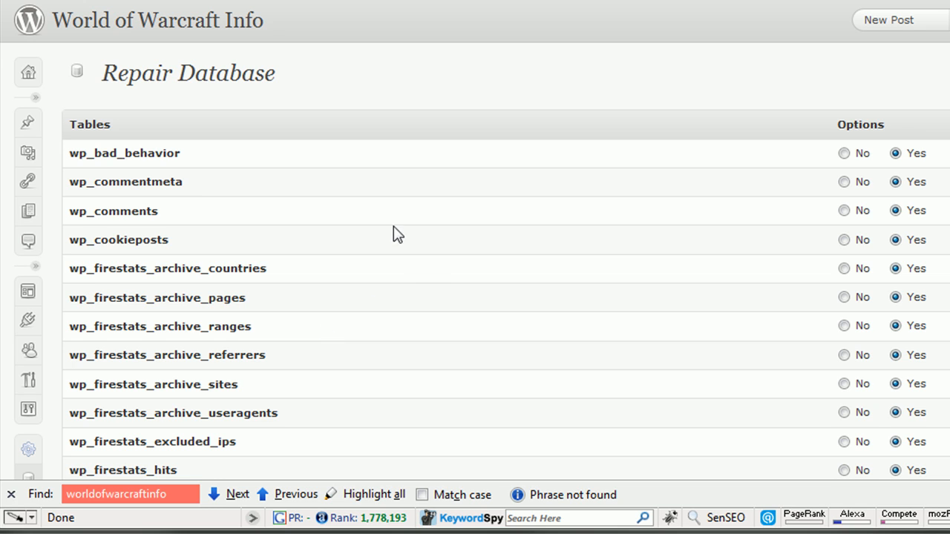
{"action": "mouse_move", "coordinate": [416, 274]}
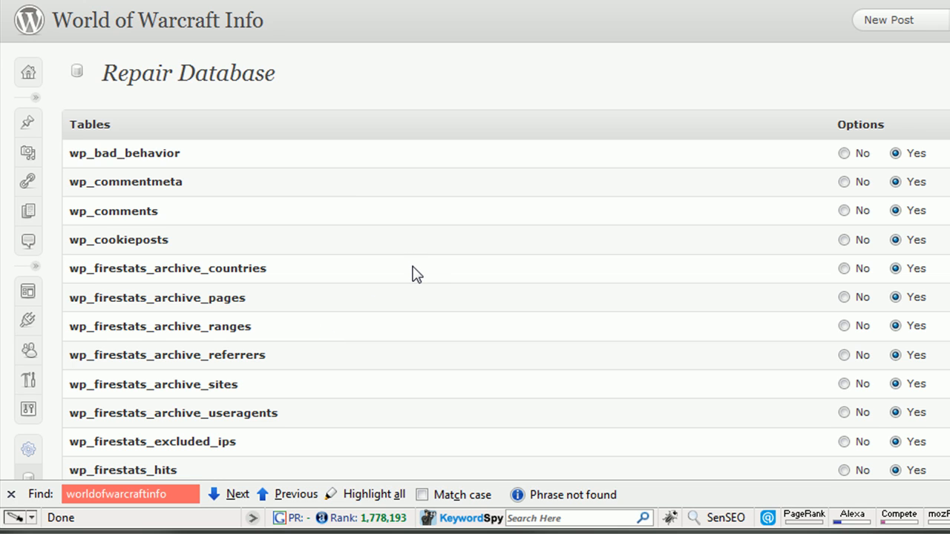
{"action": "mouse_move", "coordinate": [427, 108]}
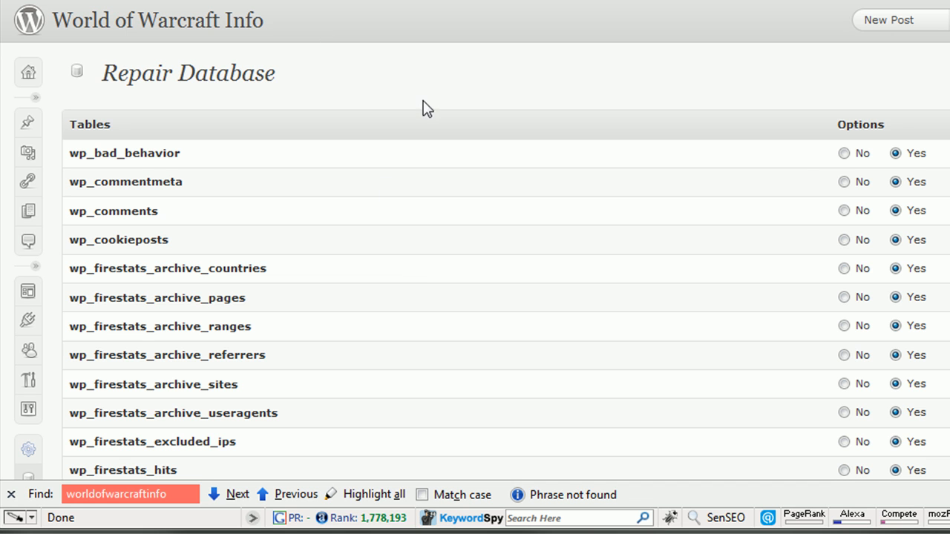
{"action": "scroll", "scroll_direction": "down", "scroll_amount": 3}
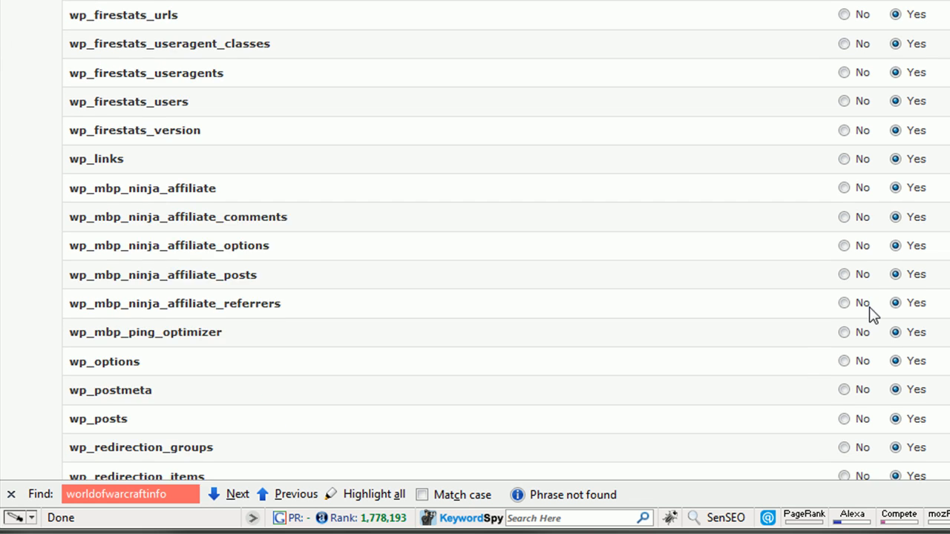
{"action": "scroll", "scroll_direction": "down", "scroll_amount": 3}
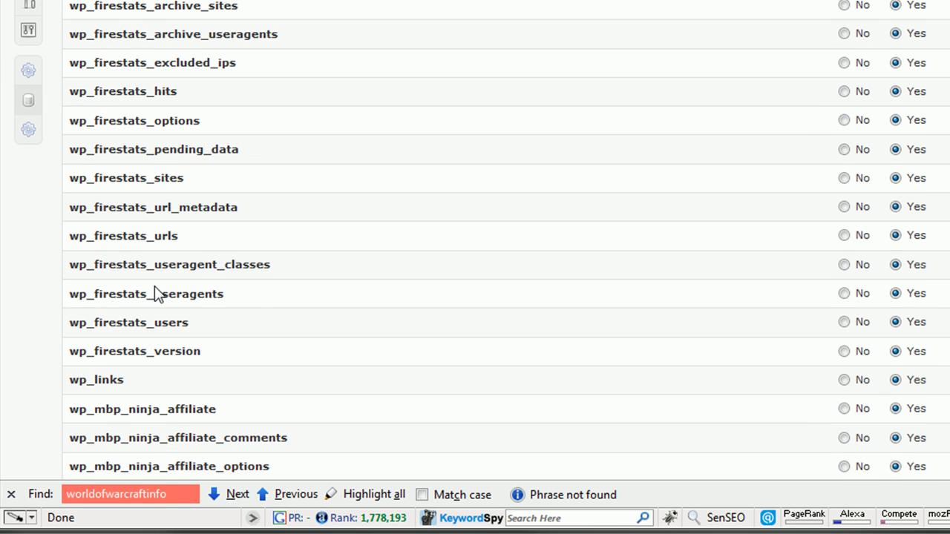
{"action": "left_click", "coordinate": [28, 340]}
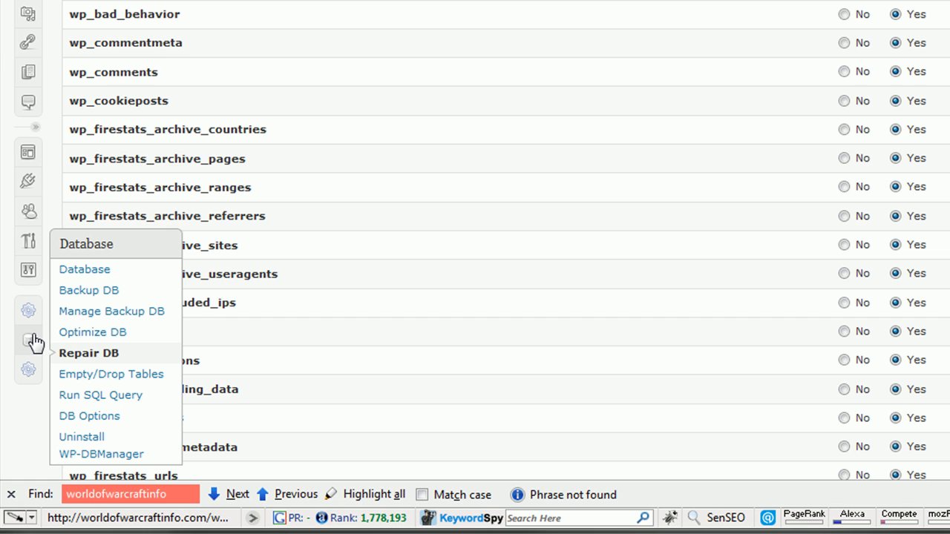
{"action": "mouse_move", "coordinate": [111, 374]}
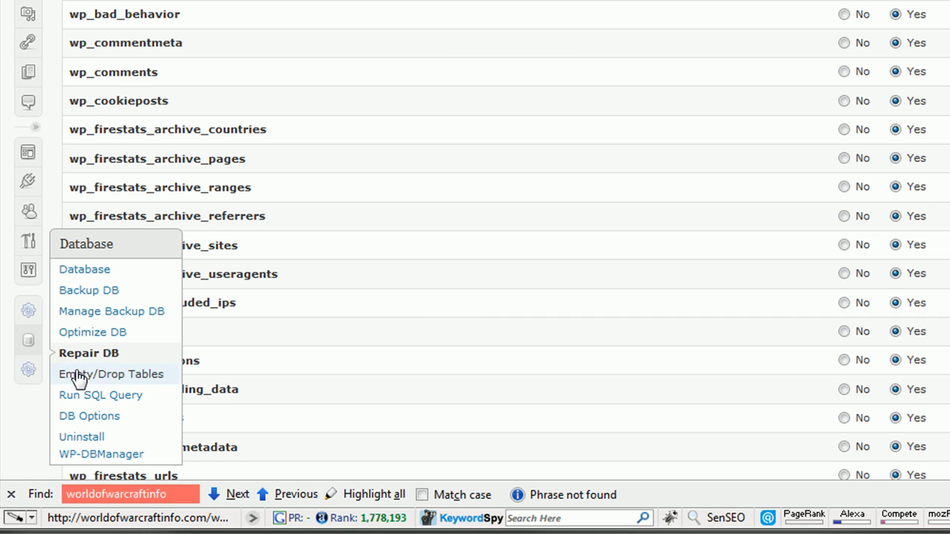
{"action": "mouse_move", "coordinate": [89, 416]}
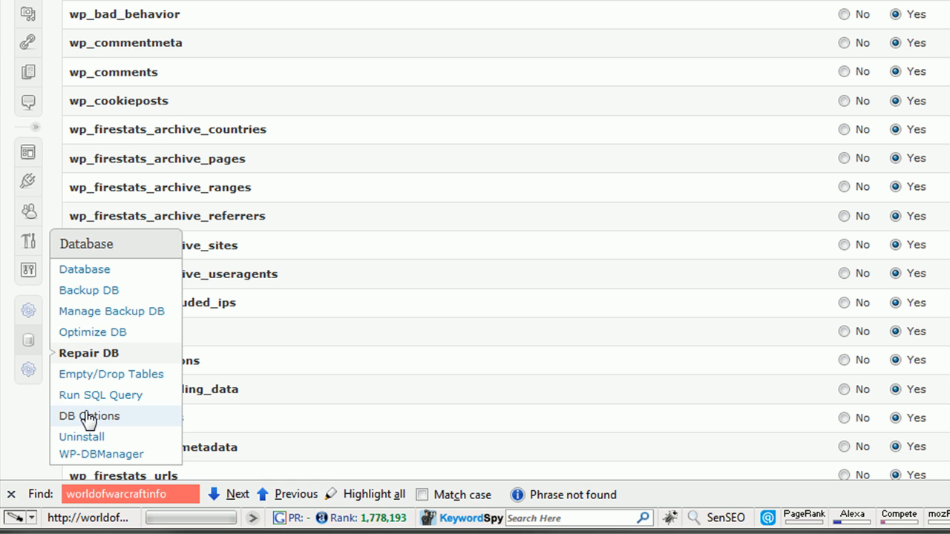
Reopen DB Options and scroll to daily gzipped e-mailed backups and 3-day optimizing.
{"action": "left_click", "coordinate": [89, 416]}
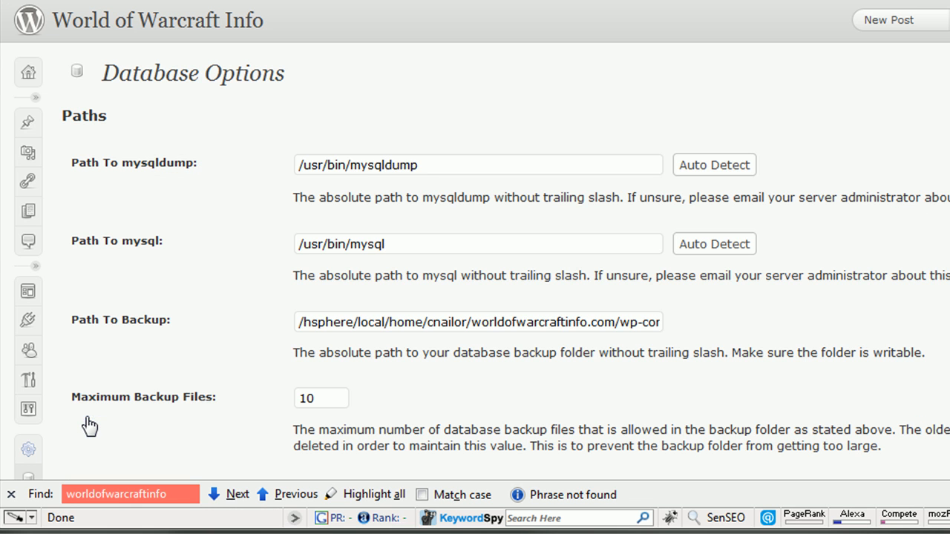
{"action": "scroll", "scroll_direction": "down", "scroll_amount": 3}
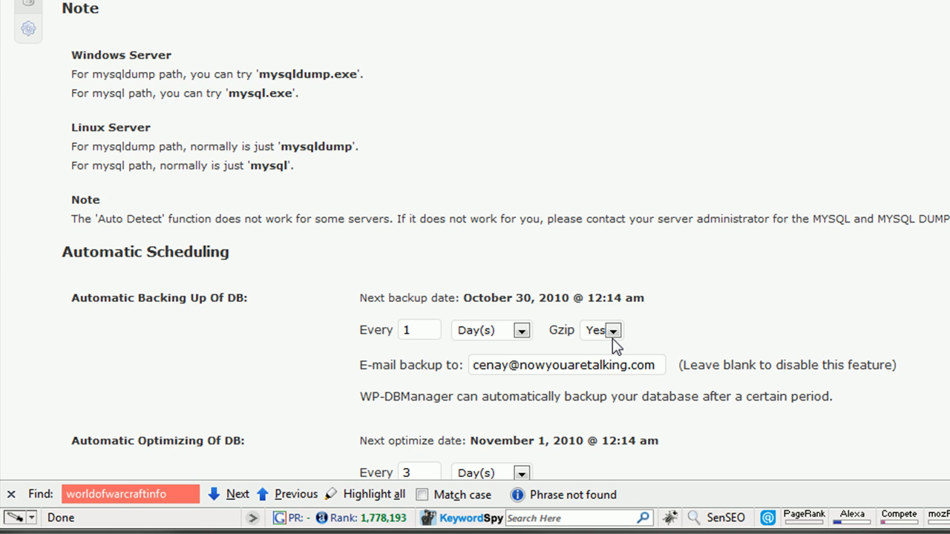
{"action": "scroll", "scroll_direction": "down", "scroll_amount": 3}
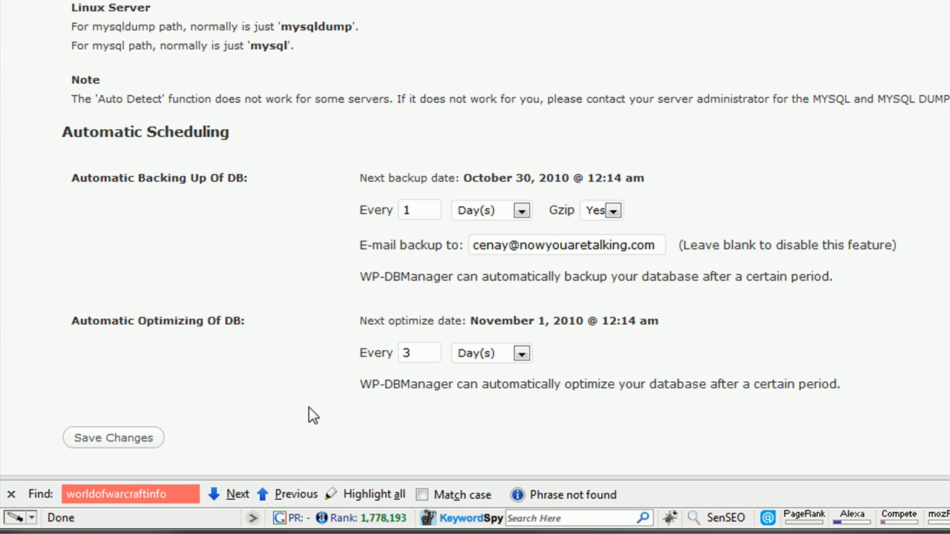
{"action": "mouse_move", "coordinate": [126, 442]}
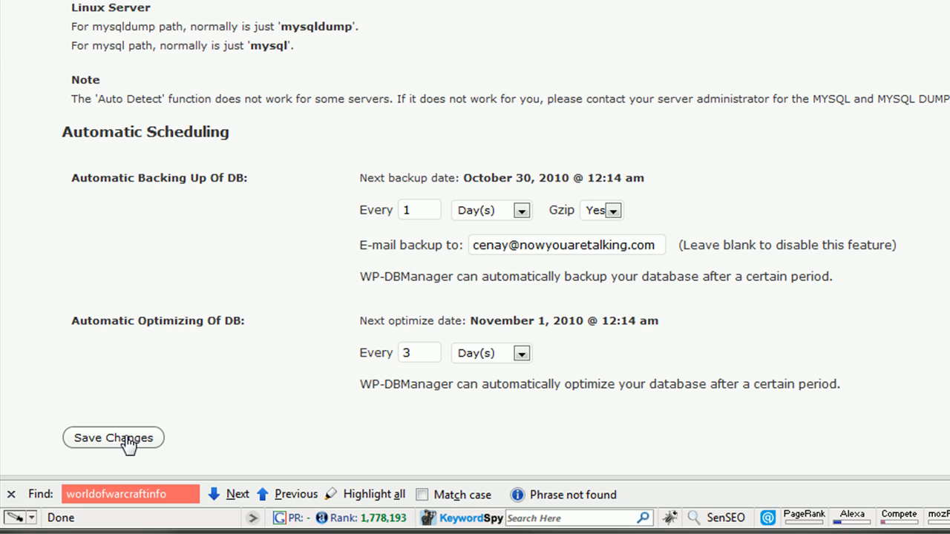
{"action": "mouse_move", "coordinate": [130, 436]}
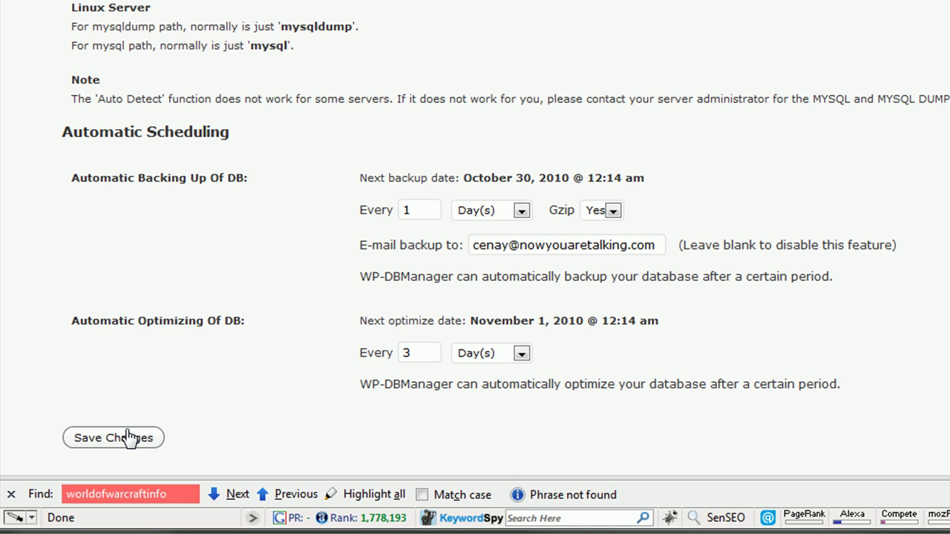